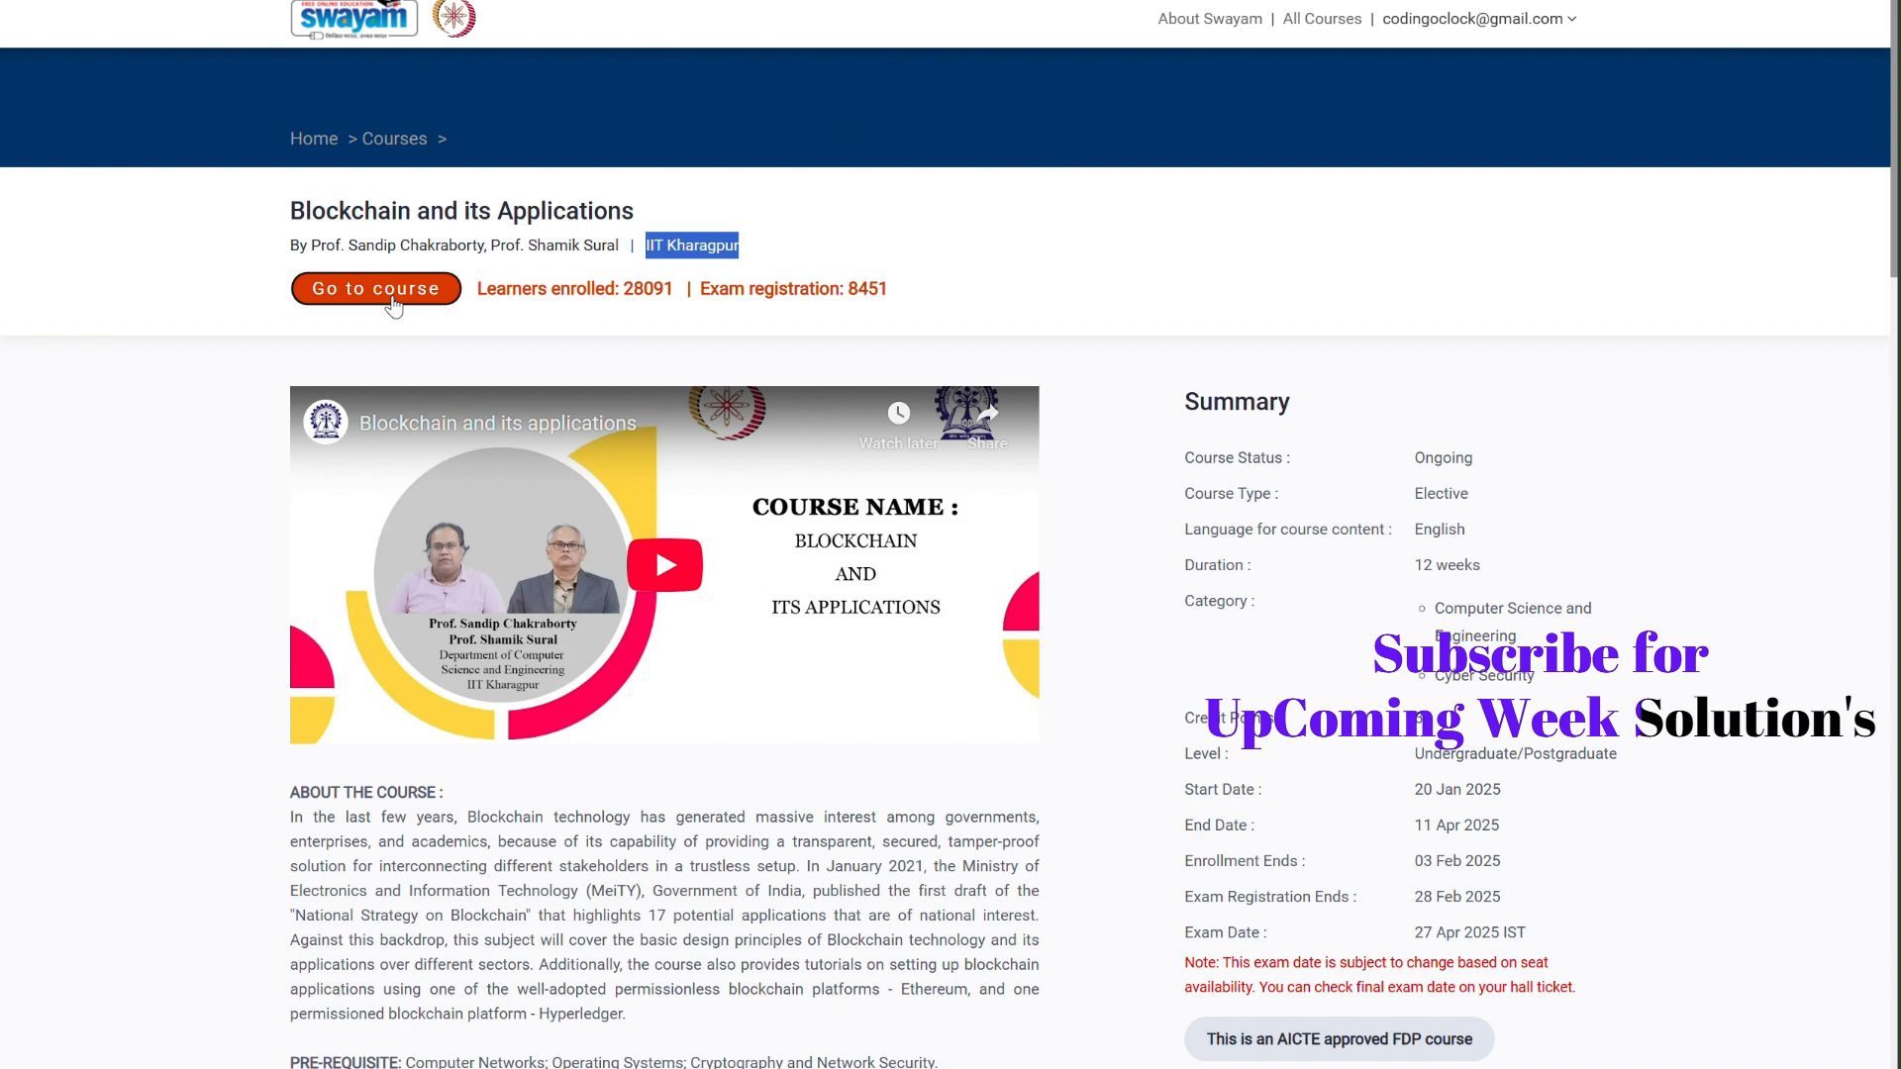
- Enter the Blockchain and its Applications course and close the 'Continue Where You Left' popup
click(376, 288)
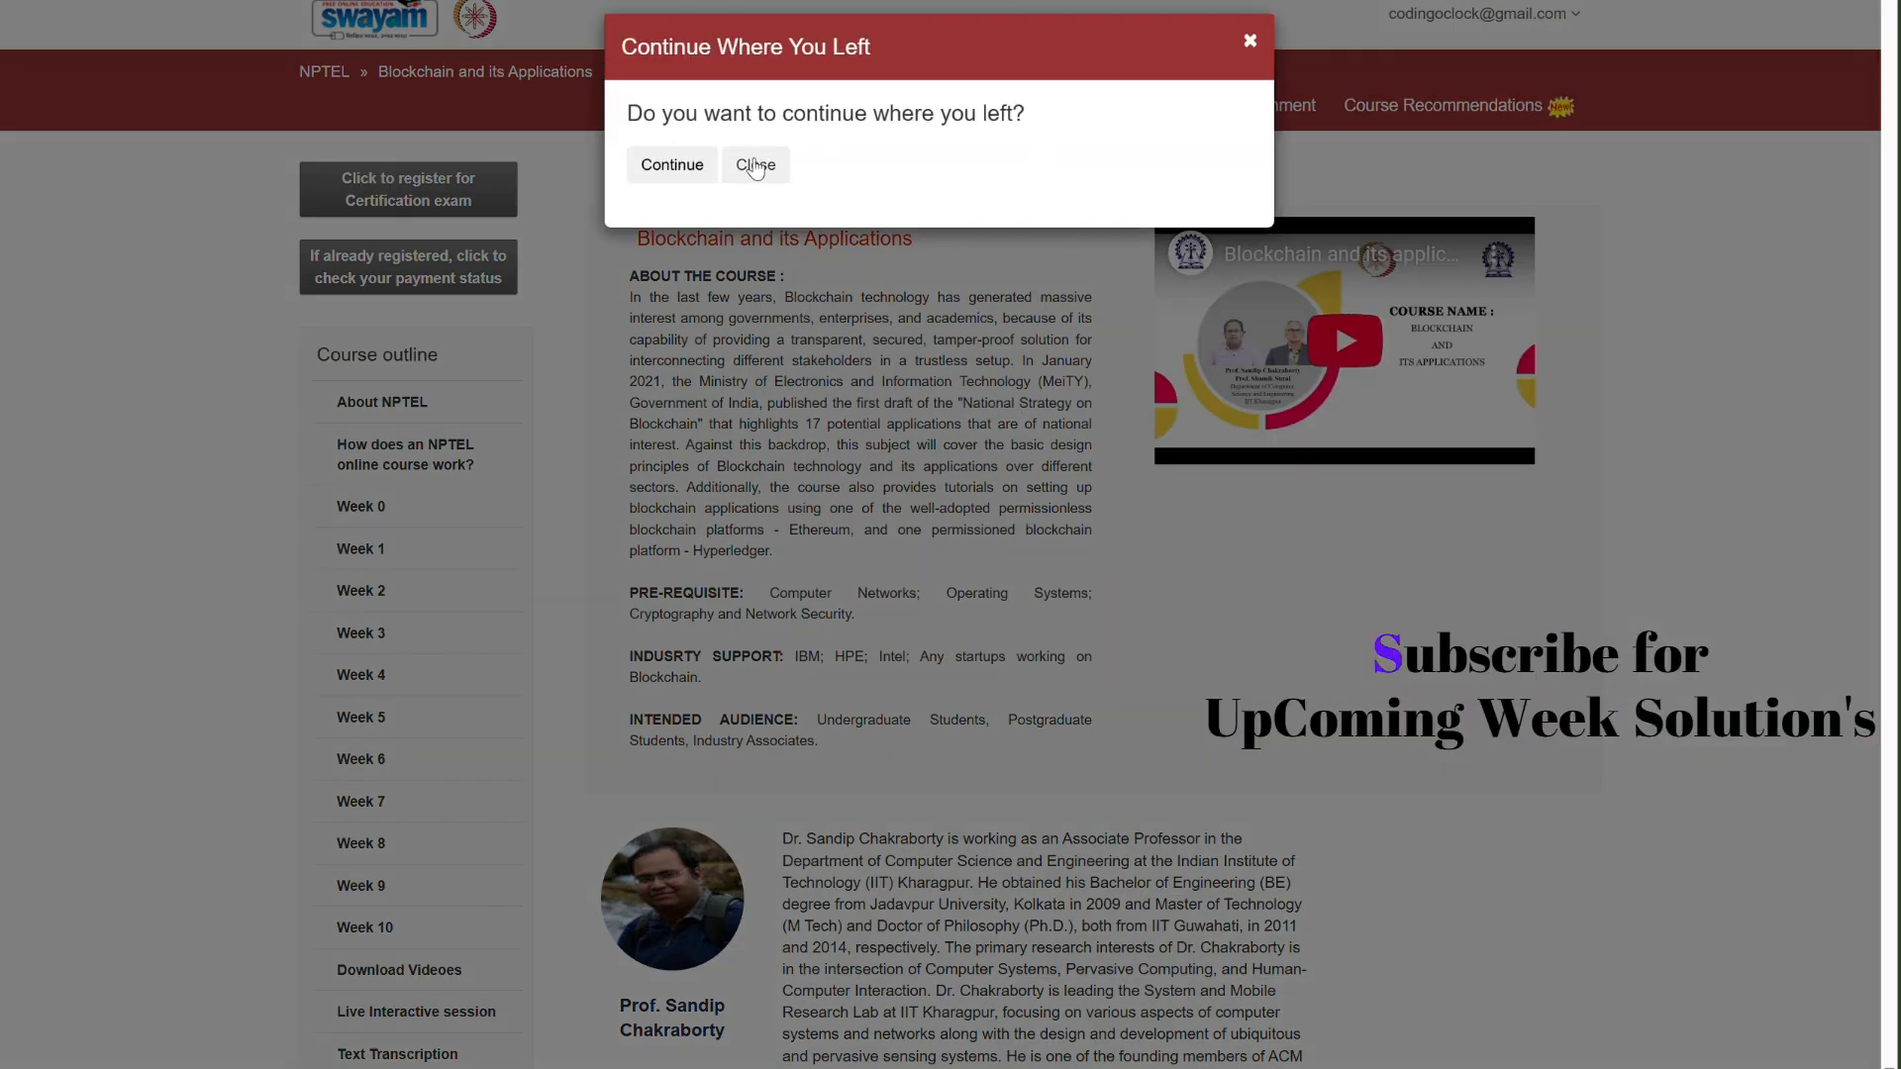
click(755, 165)
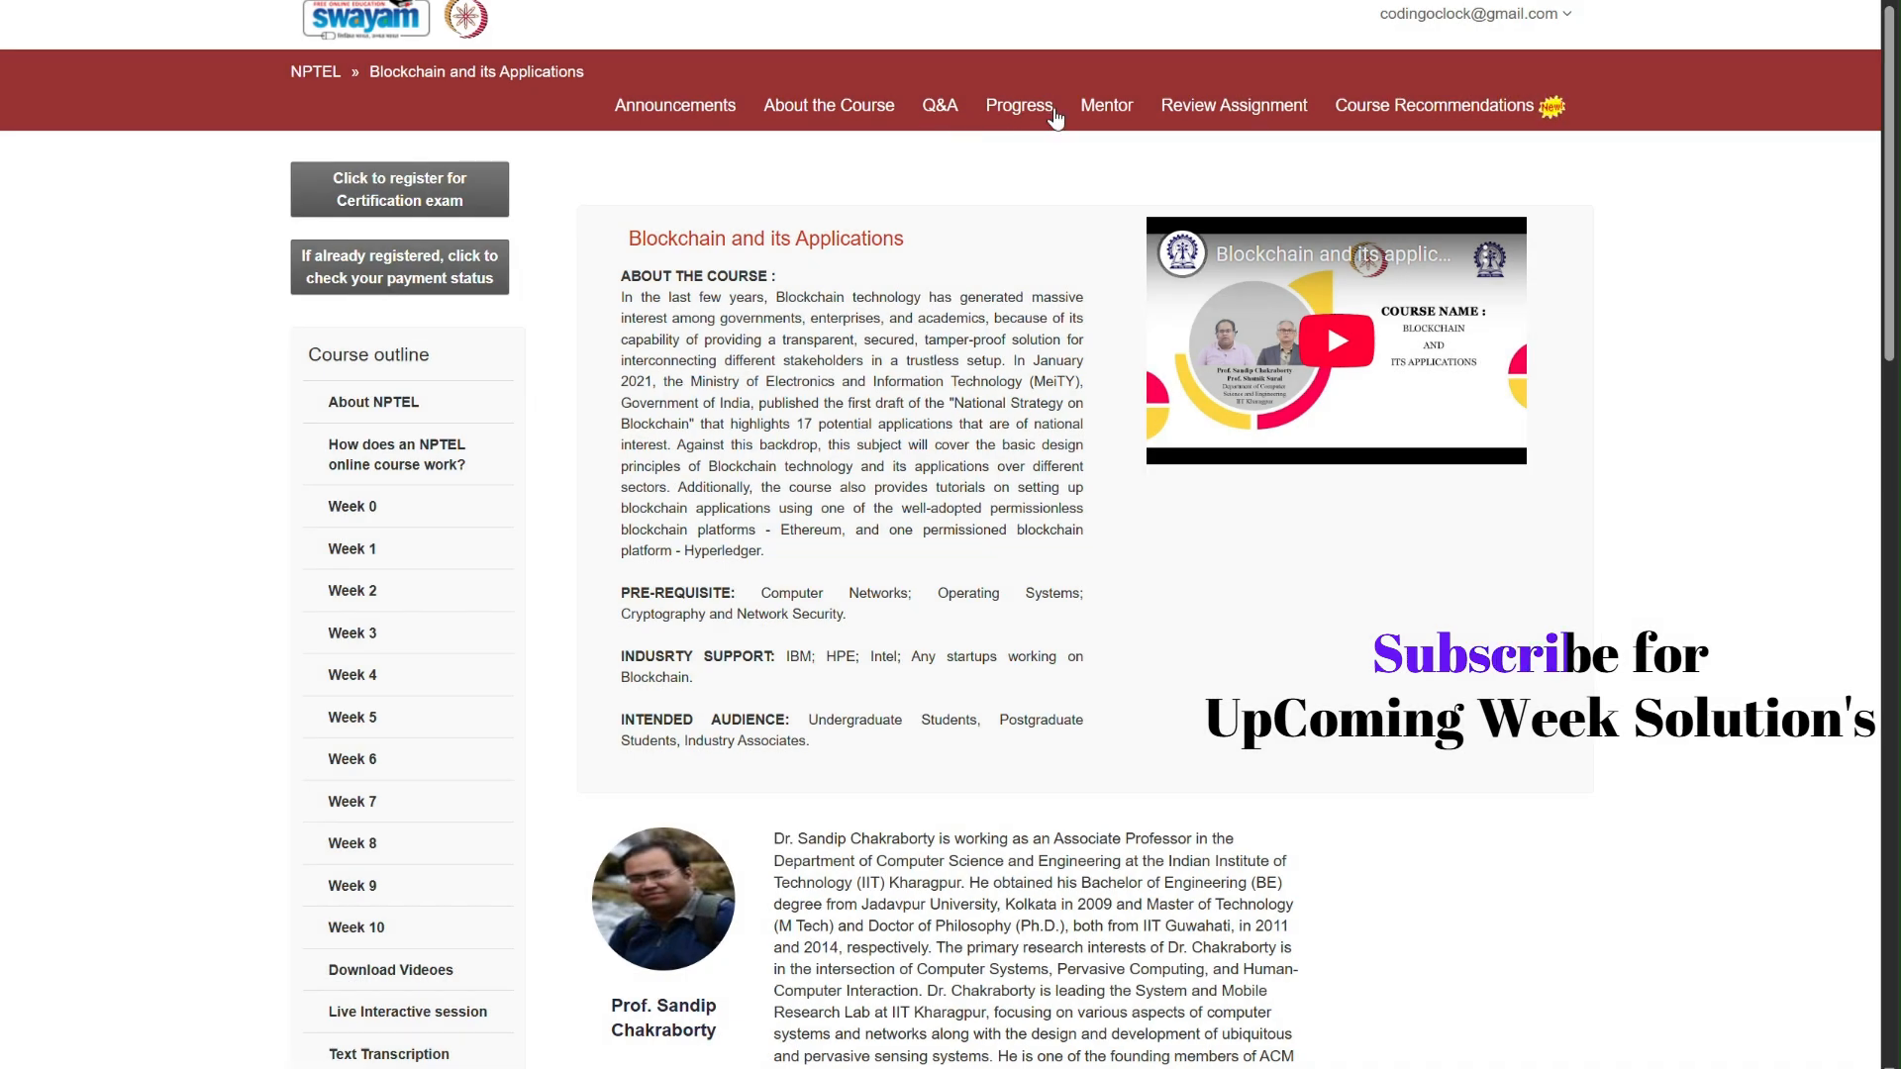
- Review the Progress page's assessment scores down to Weeks 9 and 10, still ungraded
click(1016, 104)
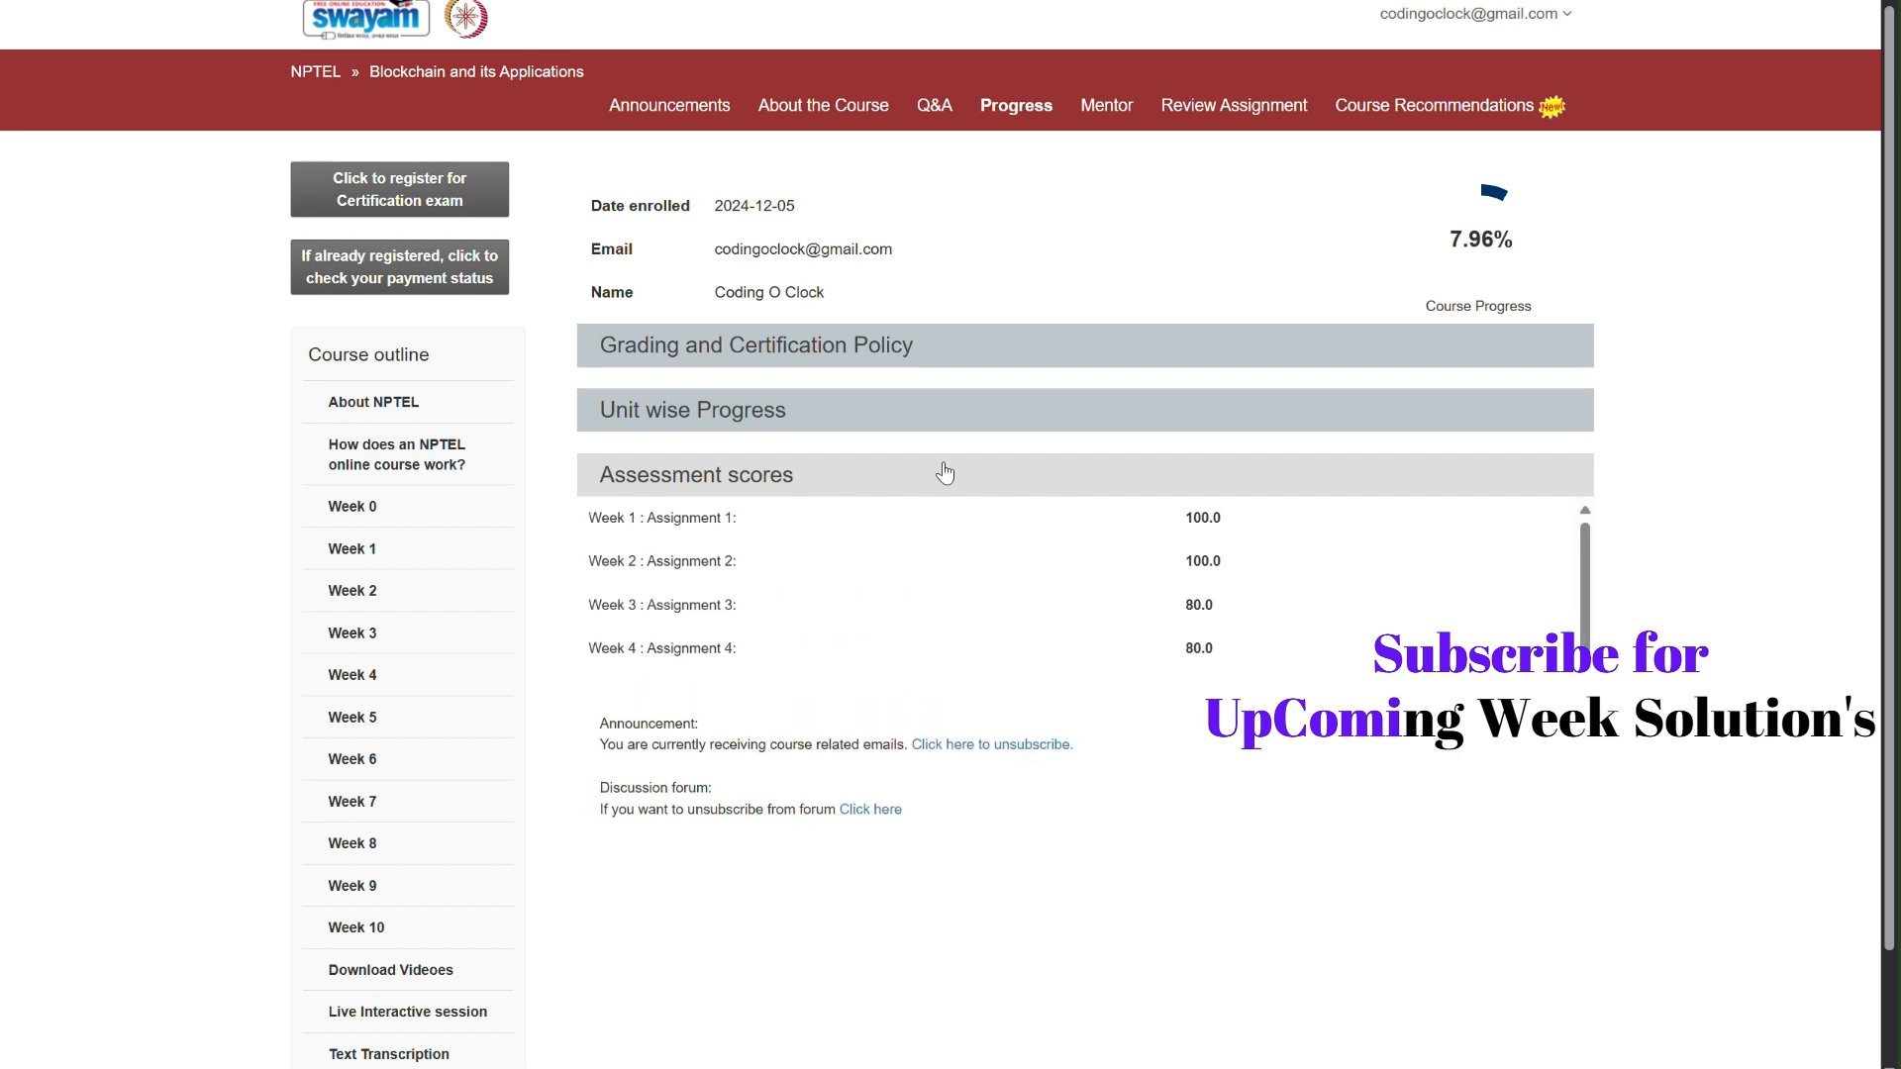
scroll(down, 3)
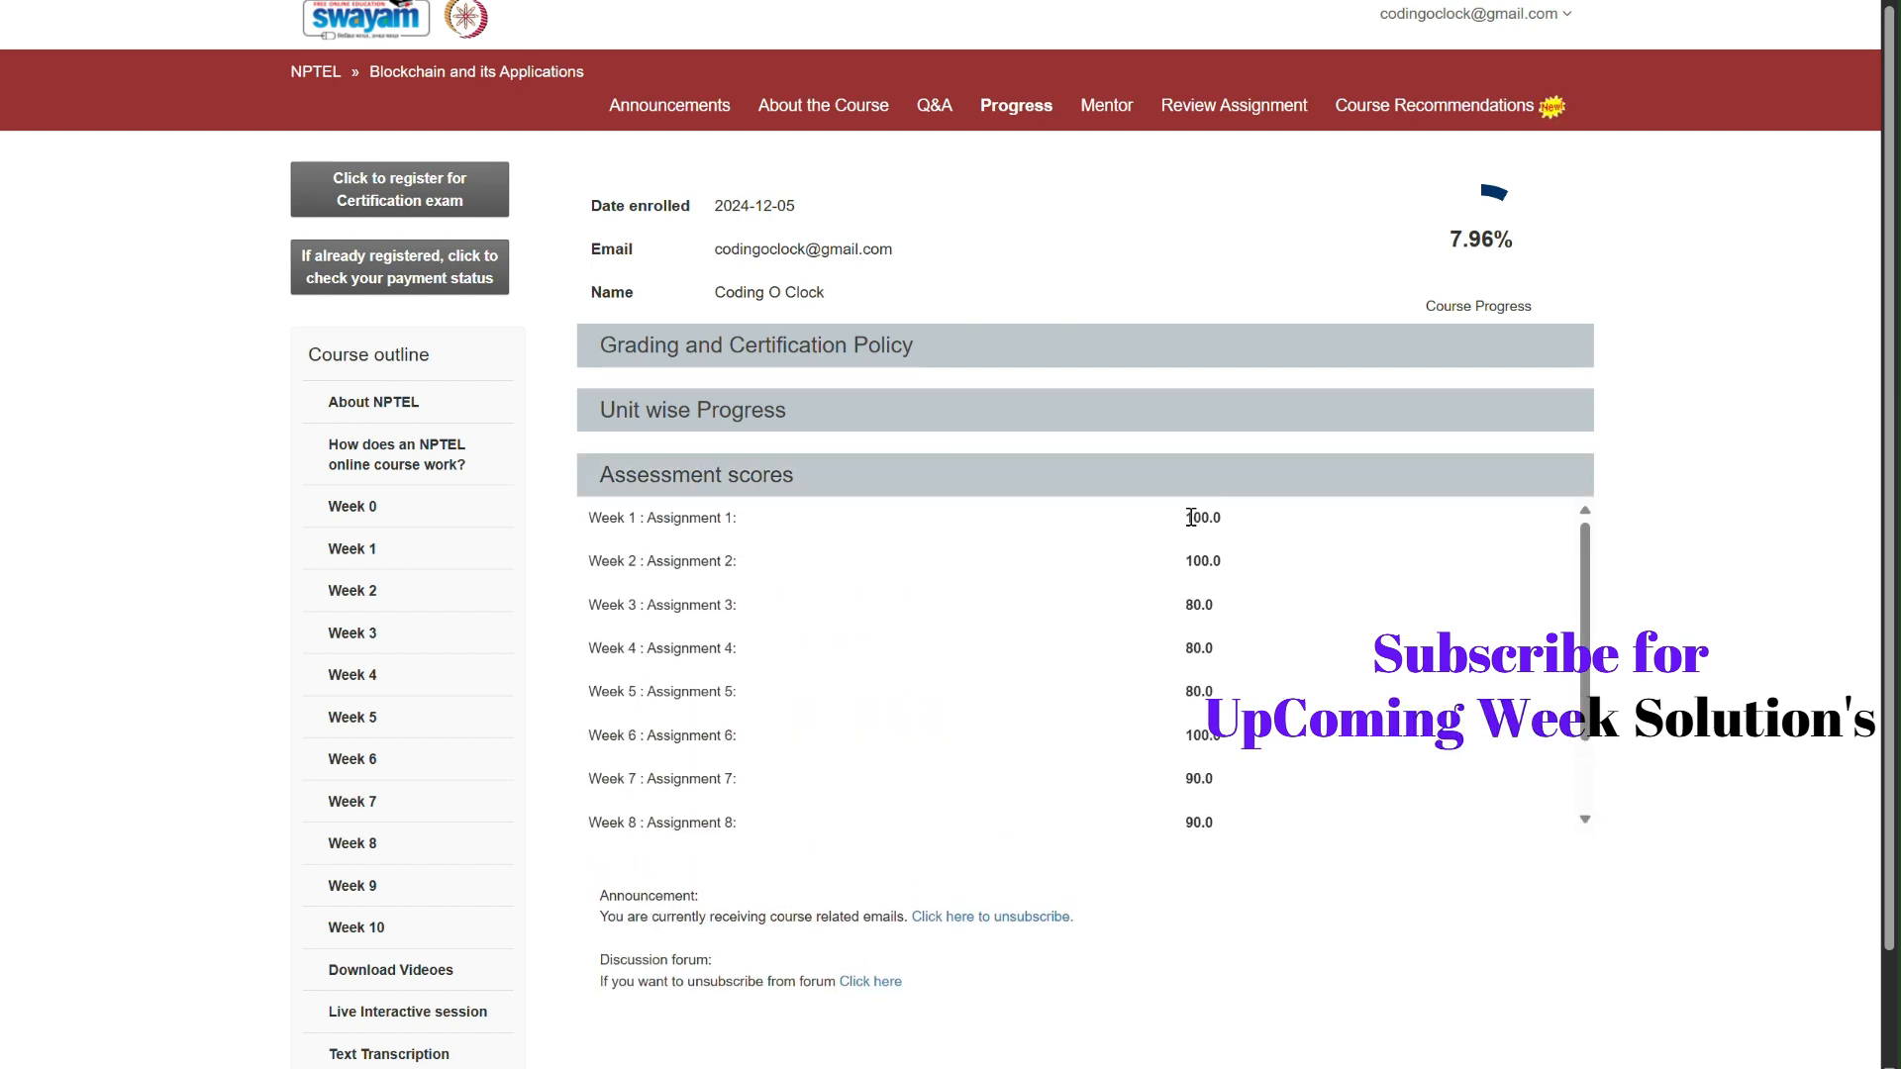
drag(1188, 517, 1270, 779)
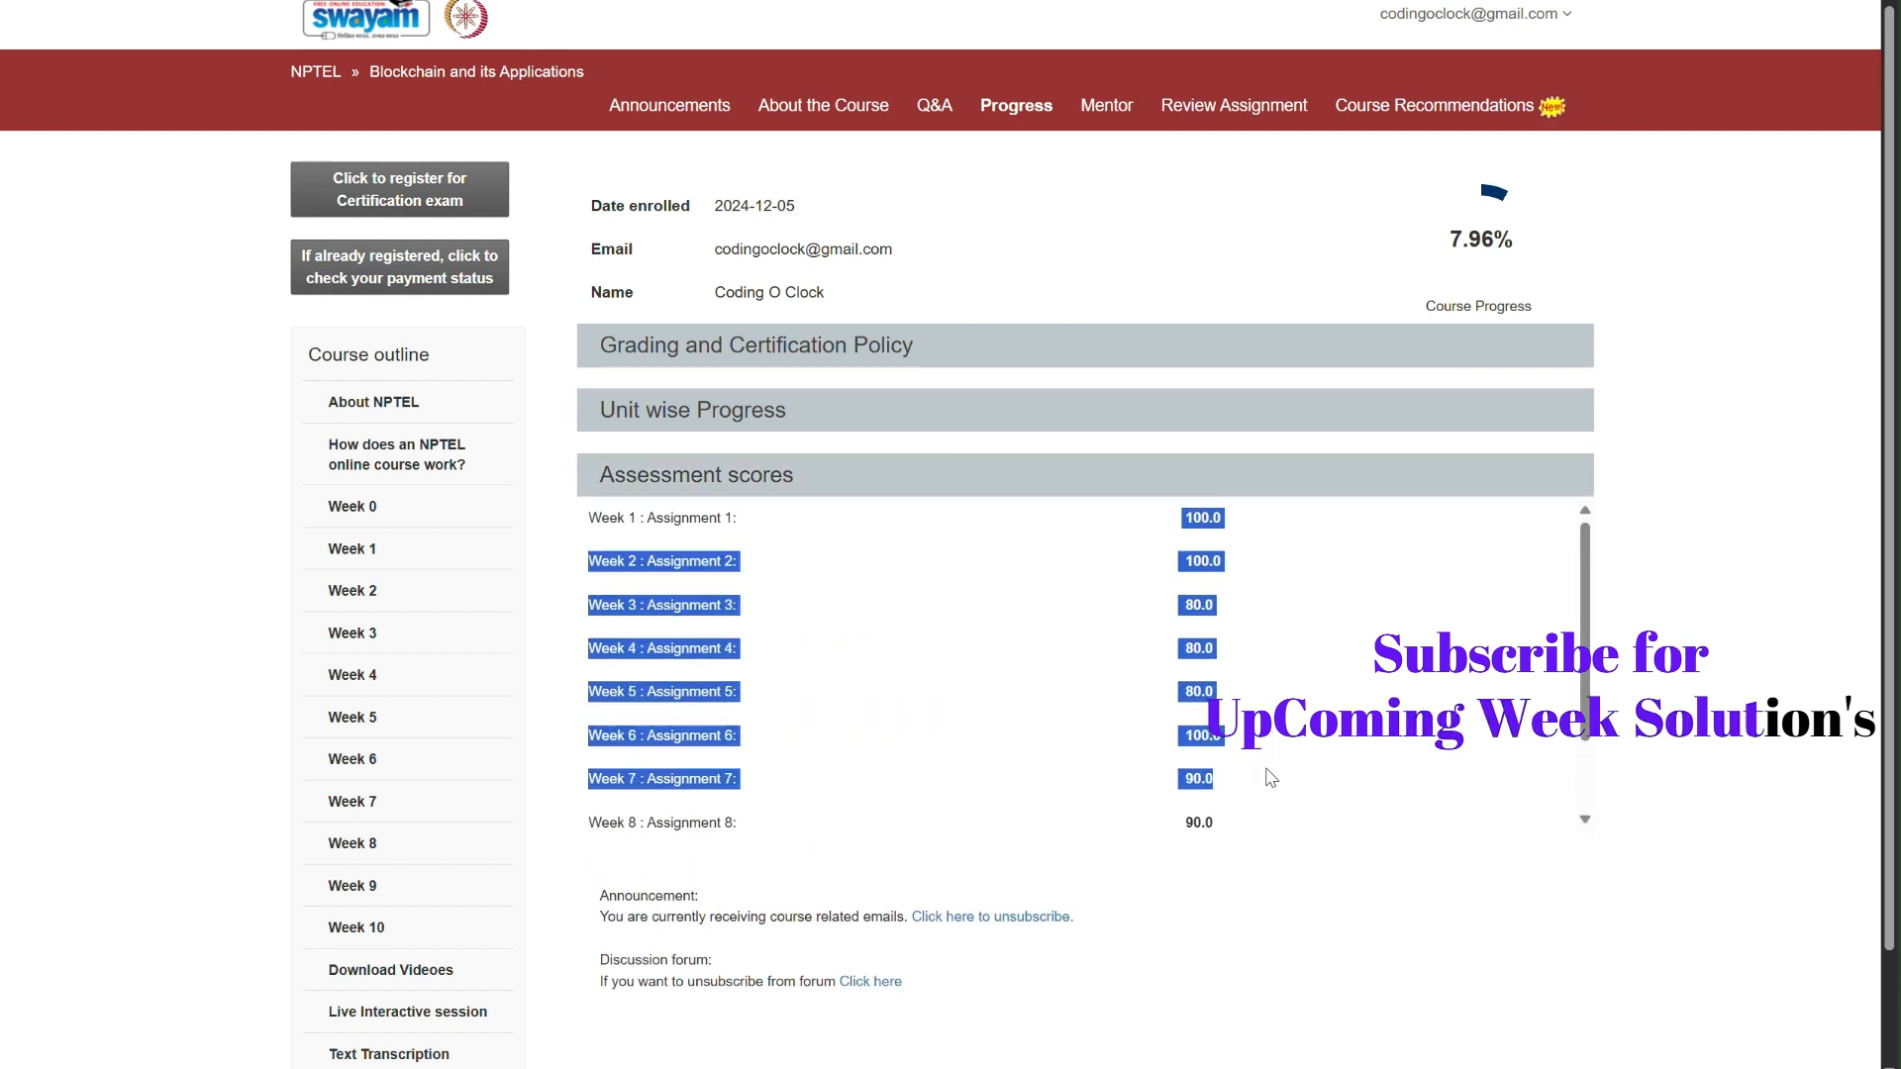
scroll(down, 3)
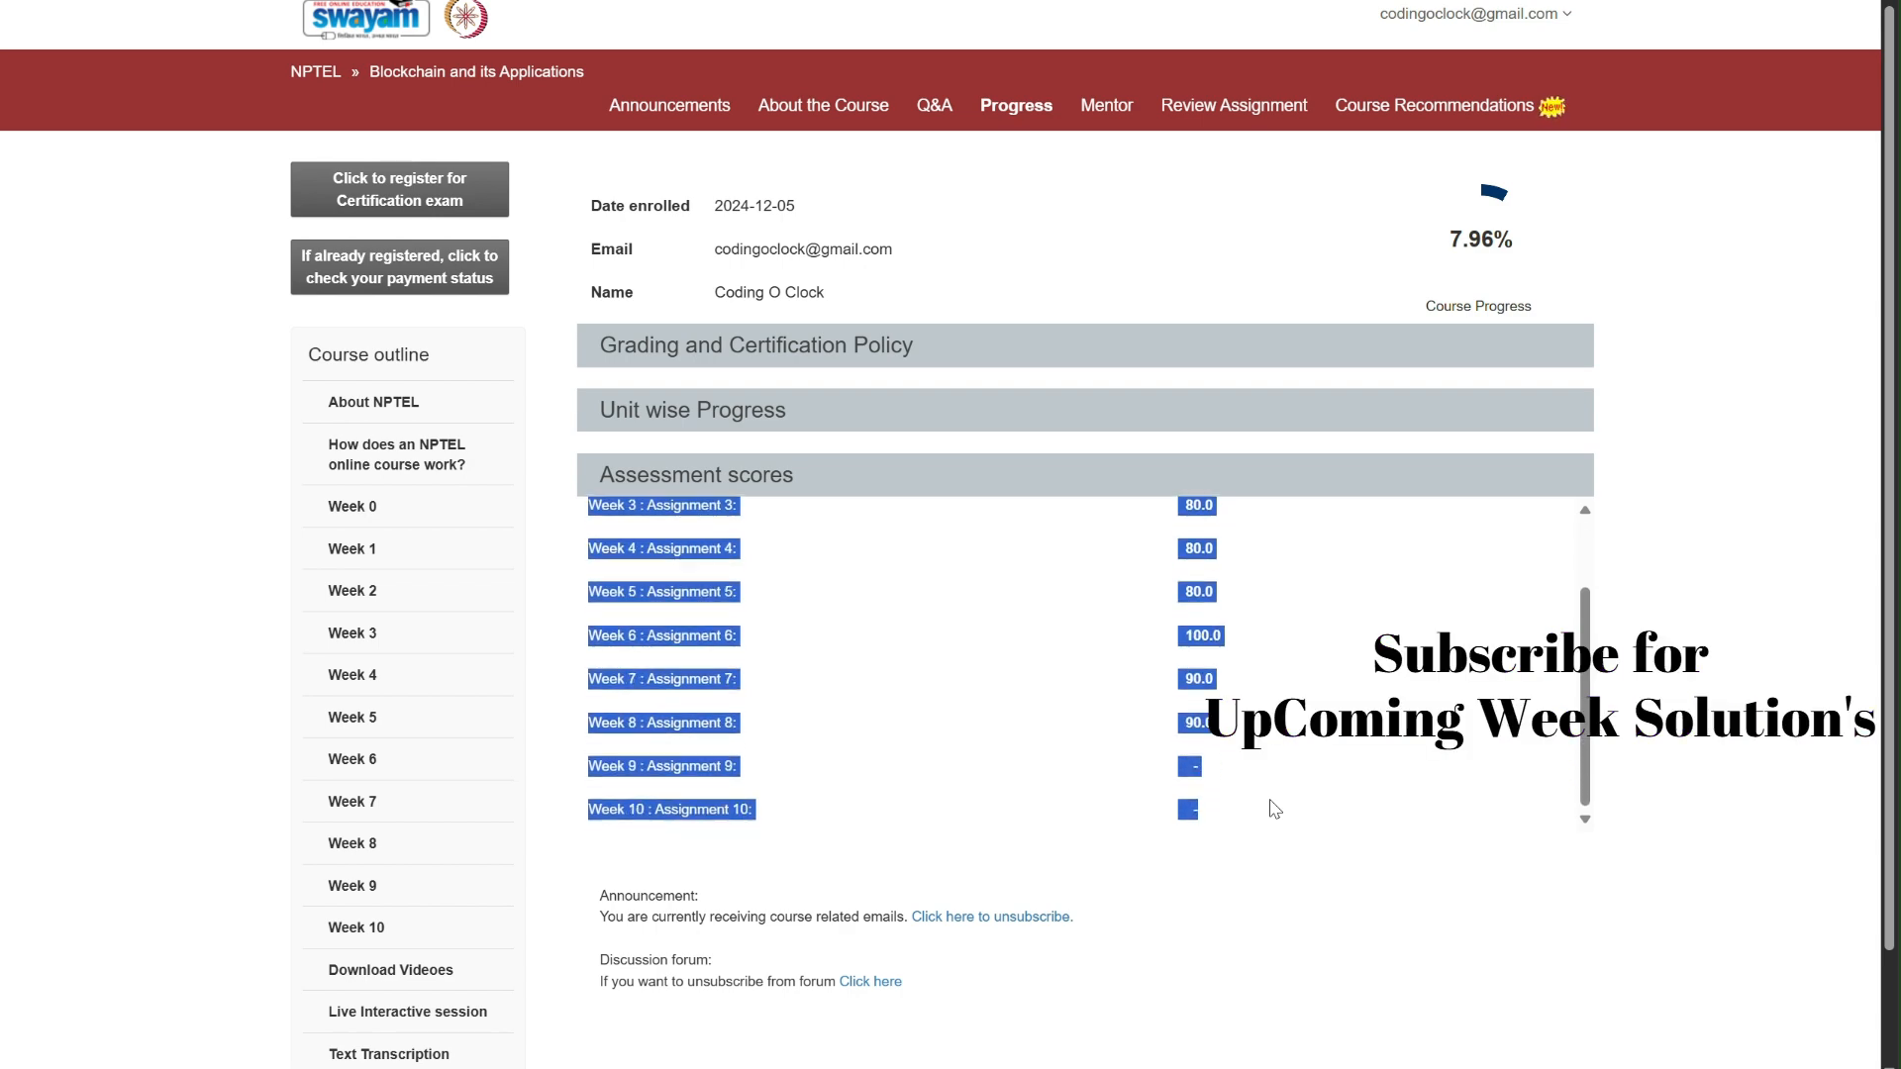
scroll(down, 3)
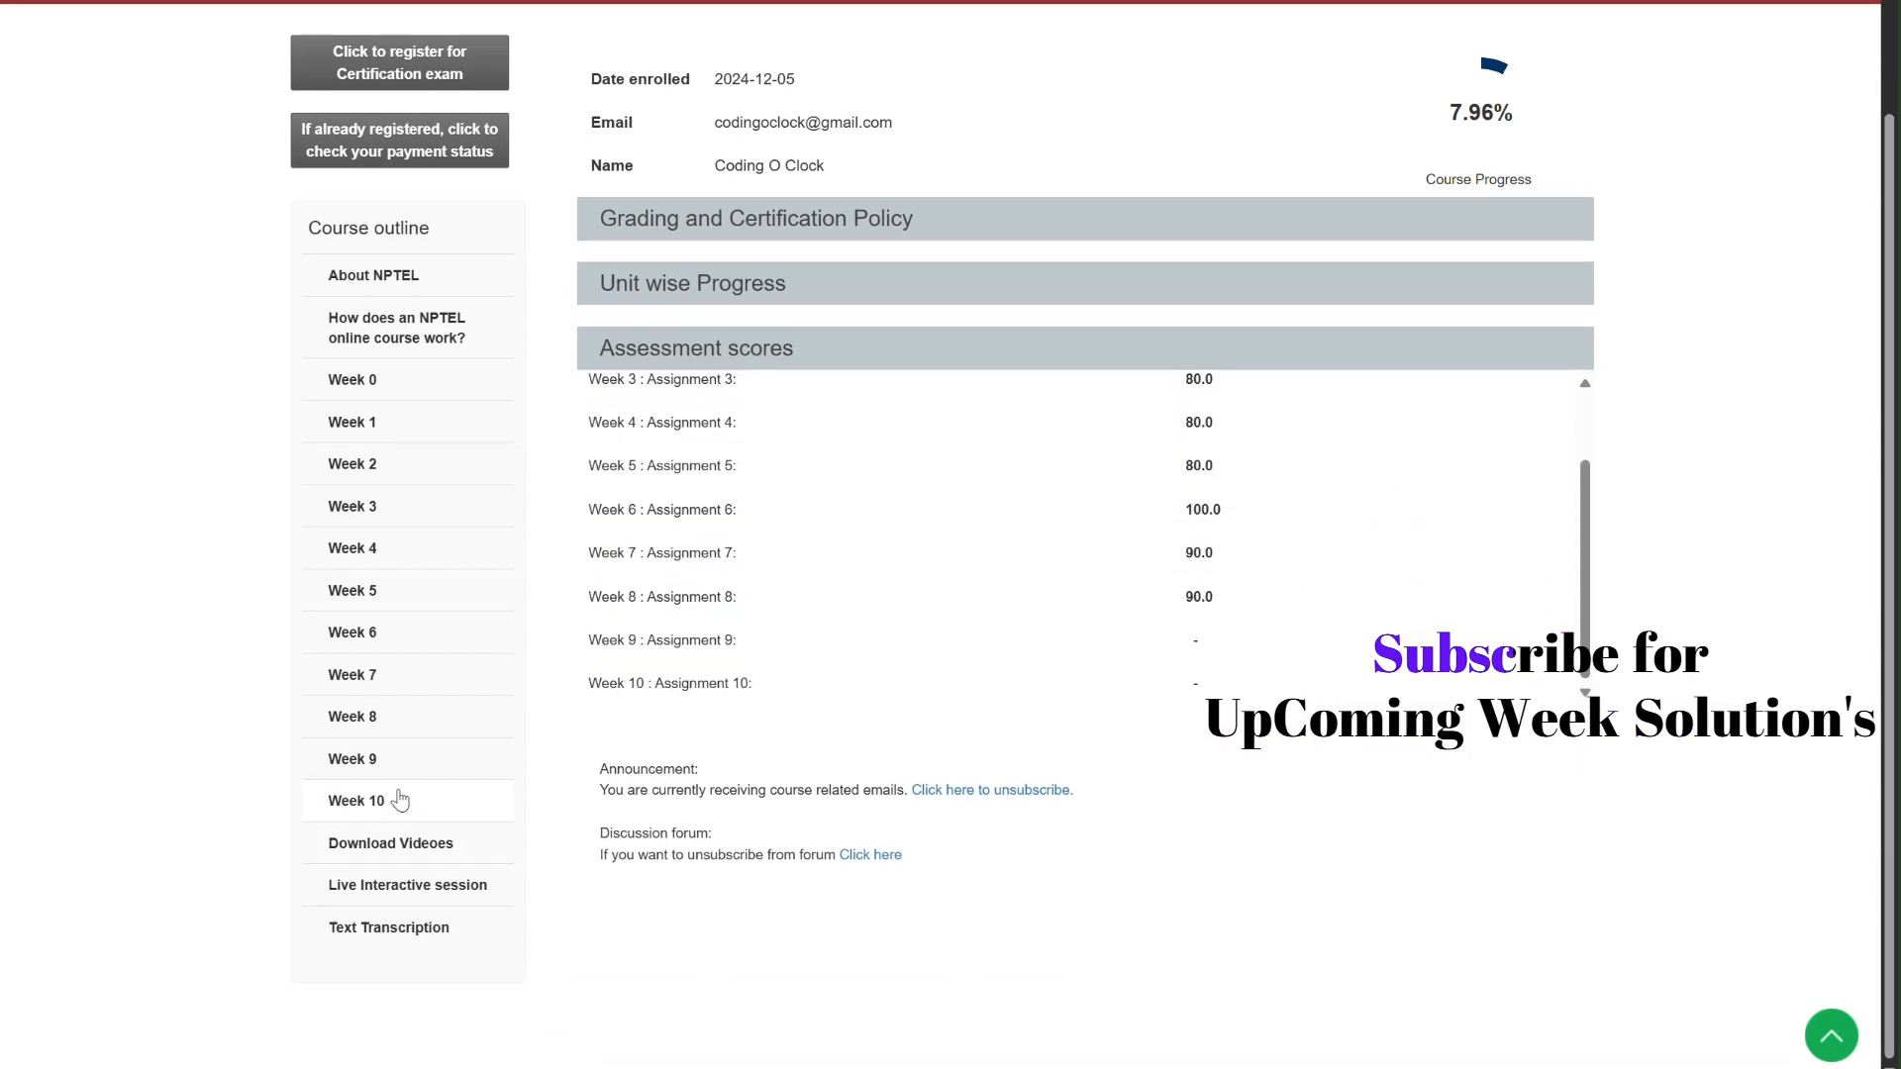
- Open Week 10 Assignment 10 and mark c for question 1 and a, b for question 2
click(353, 799)
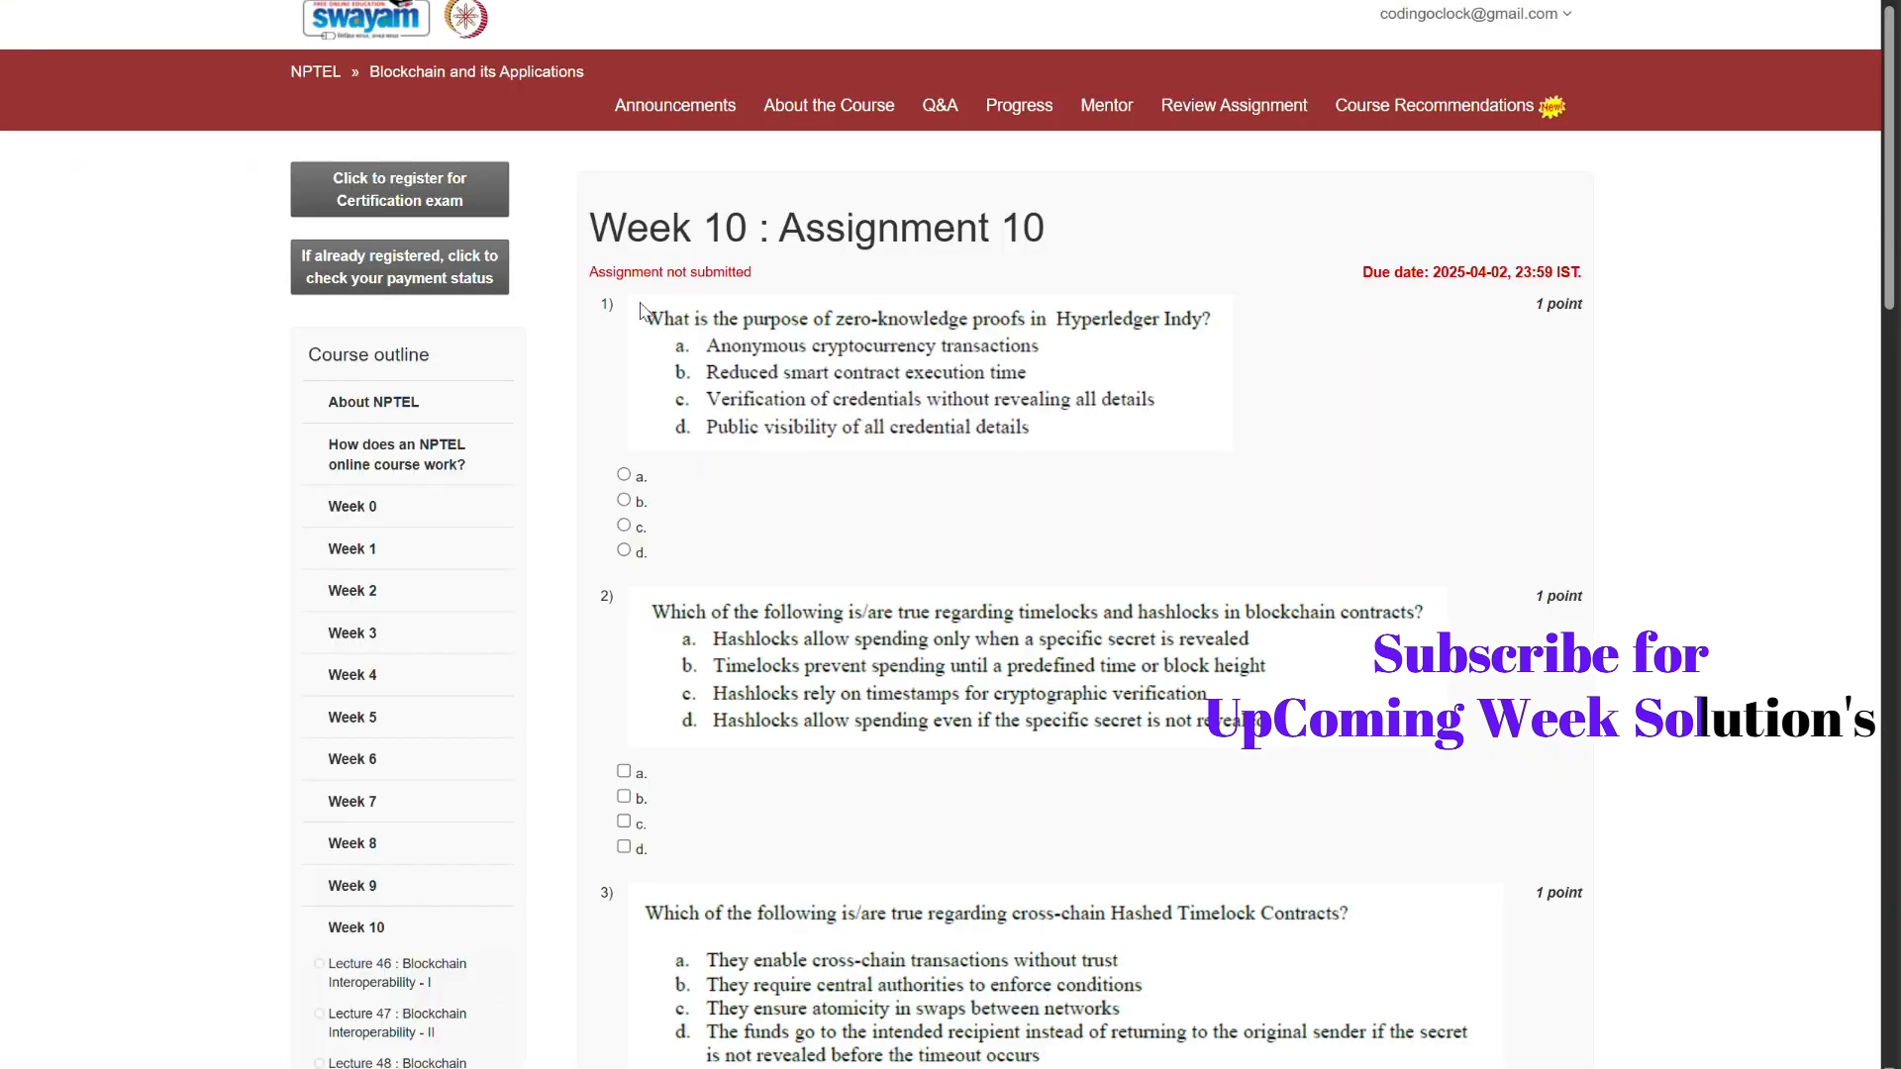
double_click(655, 228)
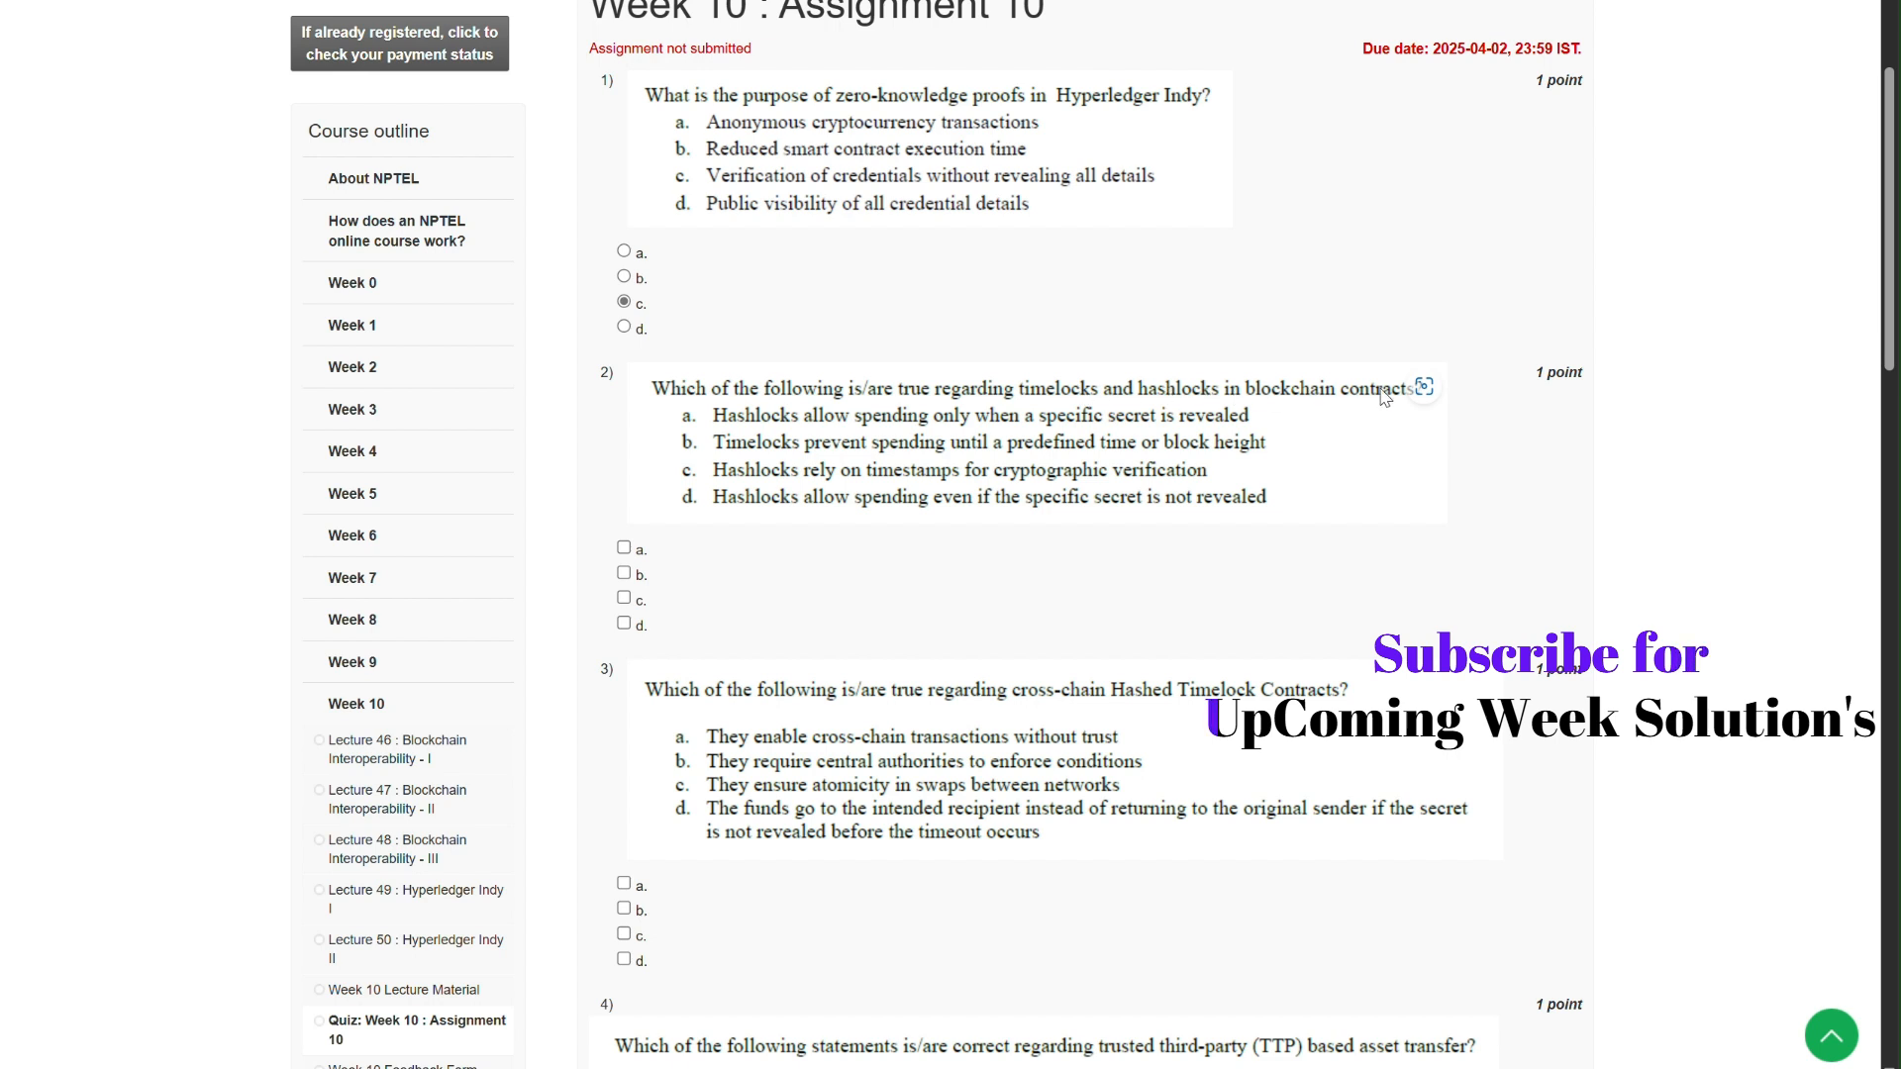
mouse_move(1425, 388)
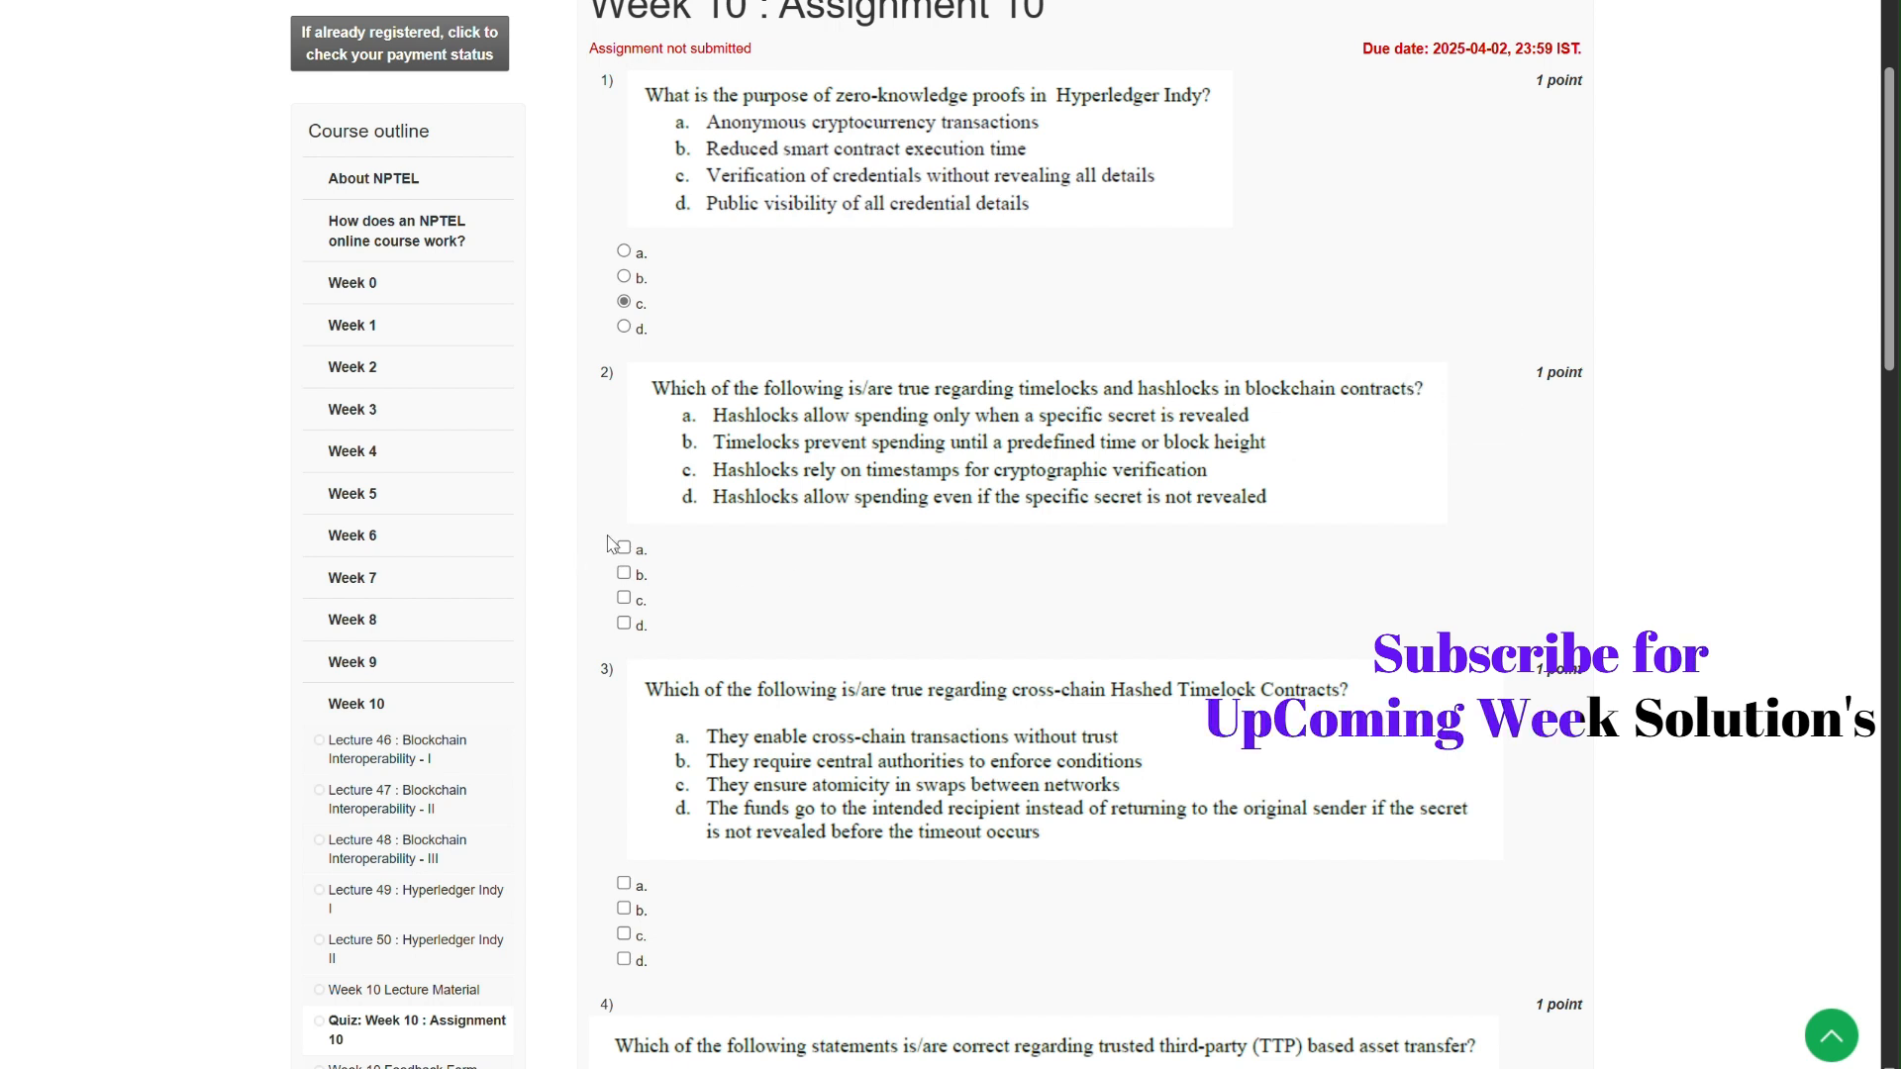
click(623, 546)
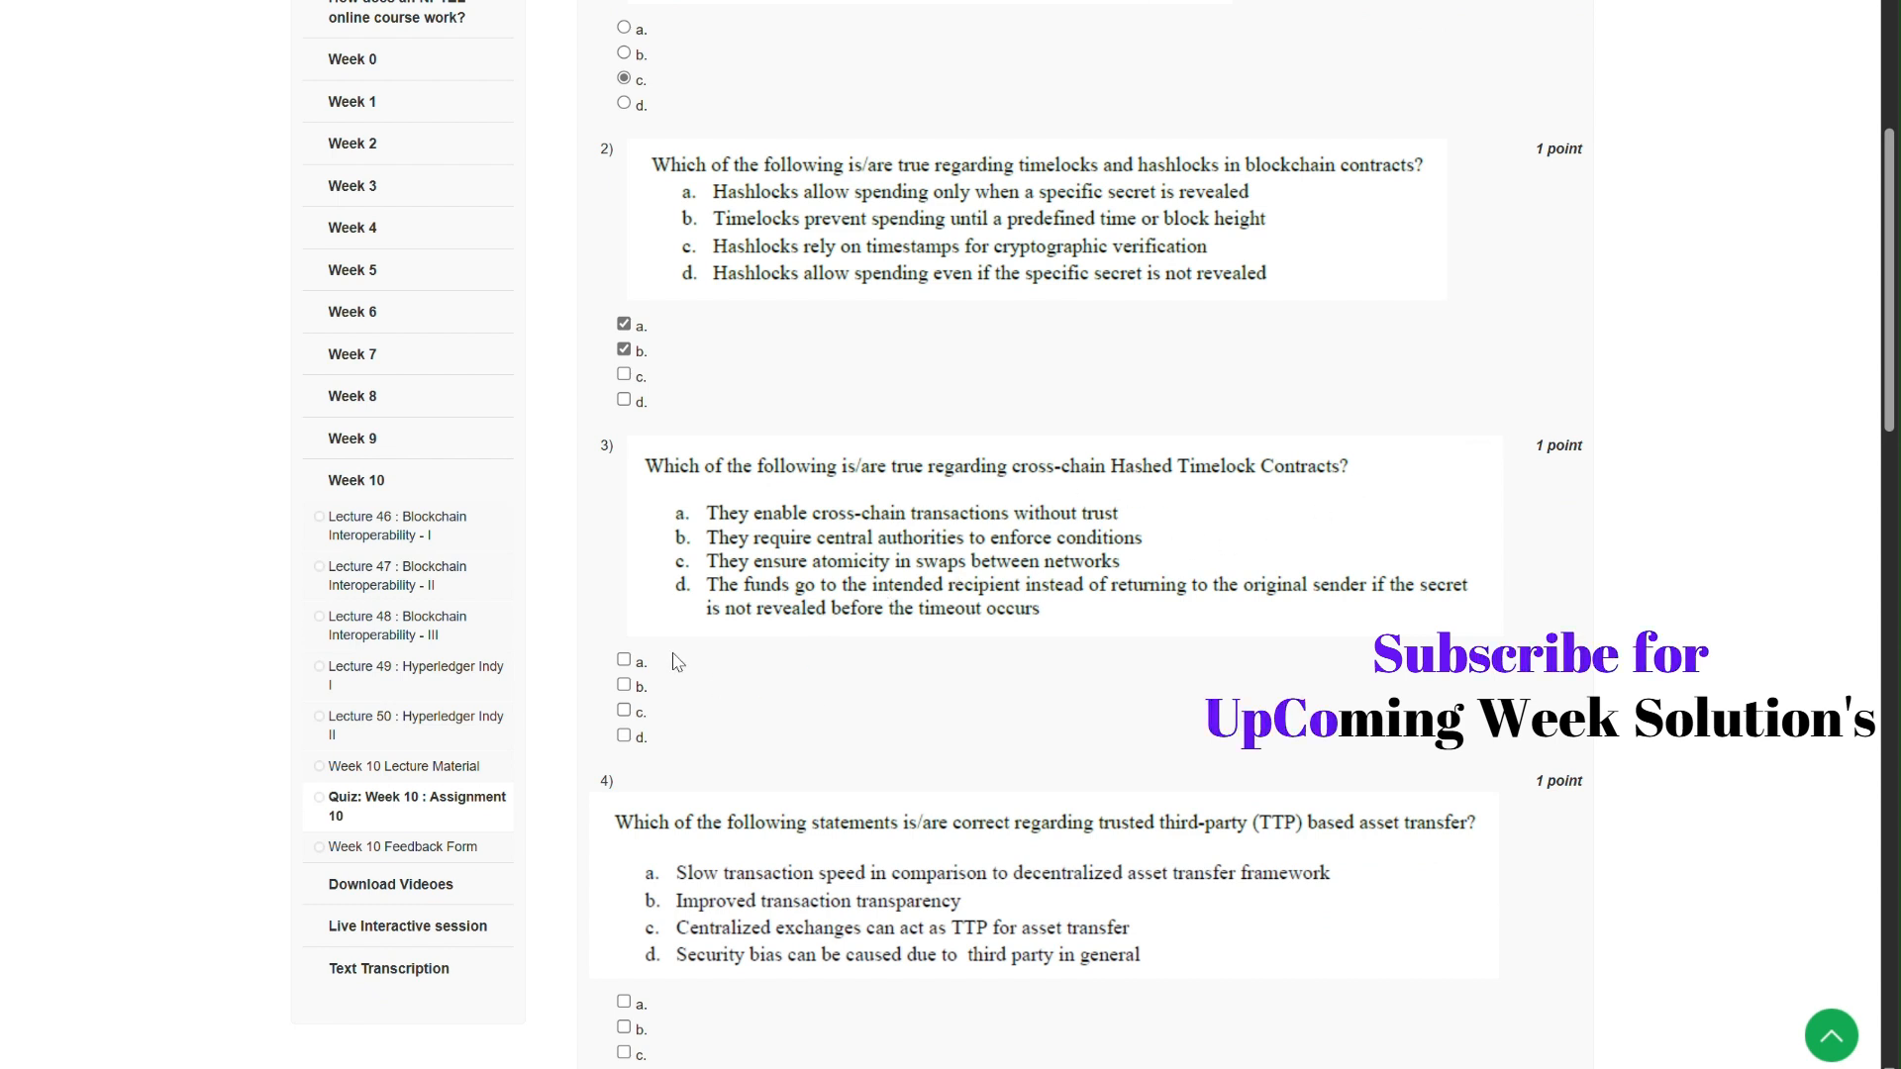
- Tick a, c for question 3, a, c, d for question 4, and b, d for question 5
click(622, 660)
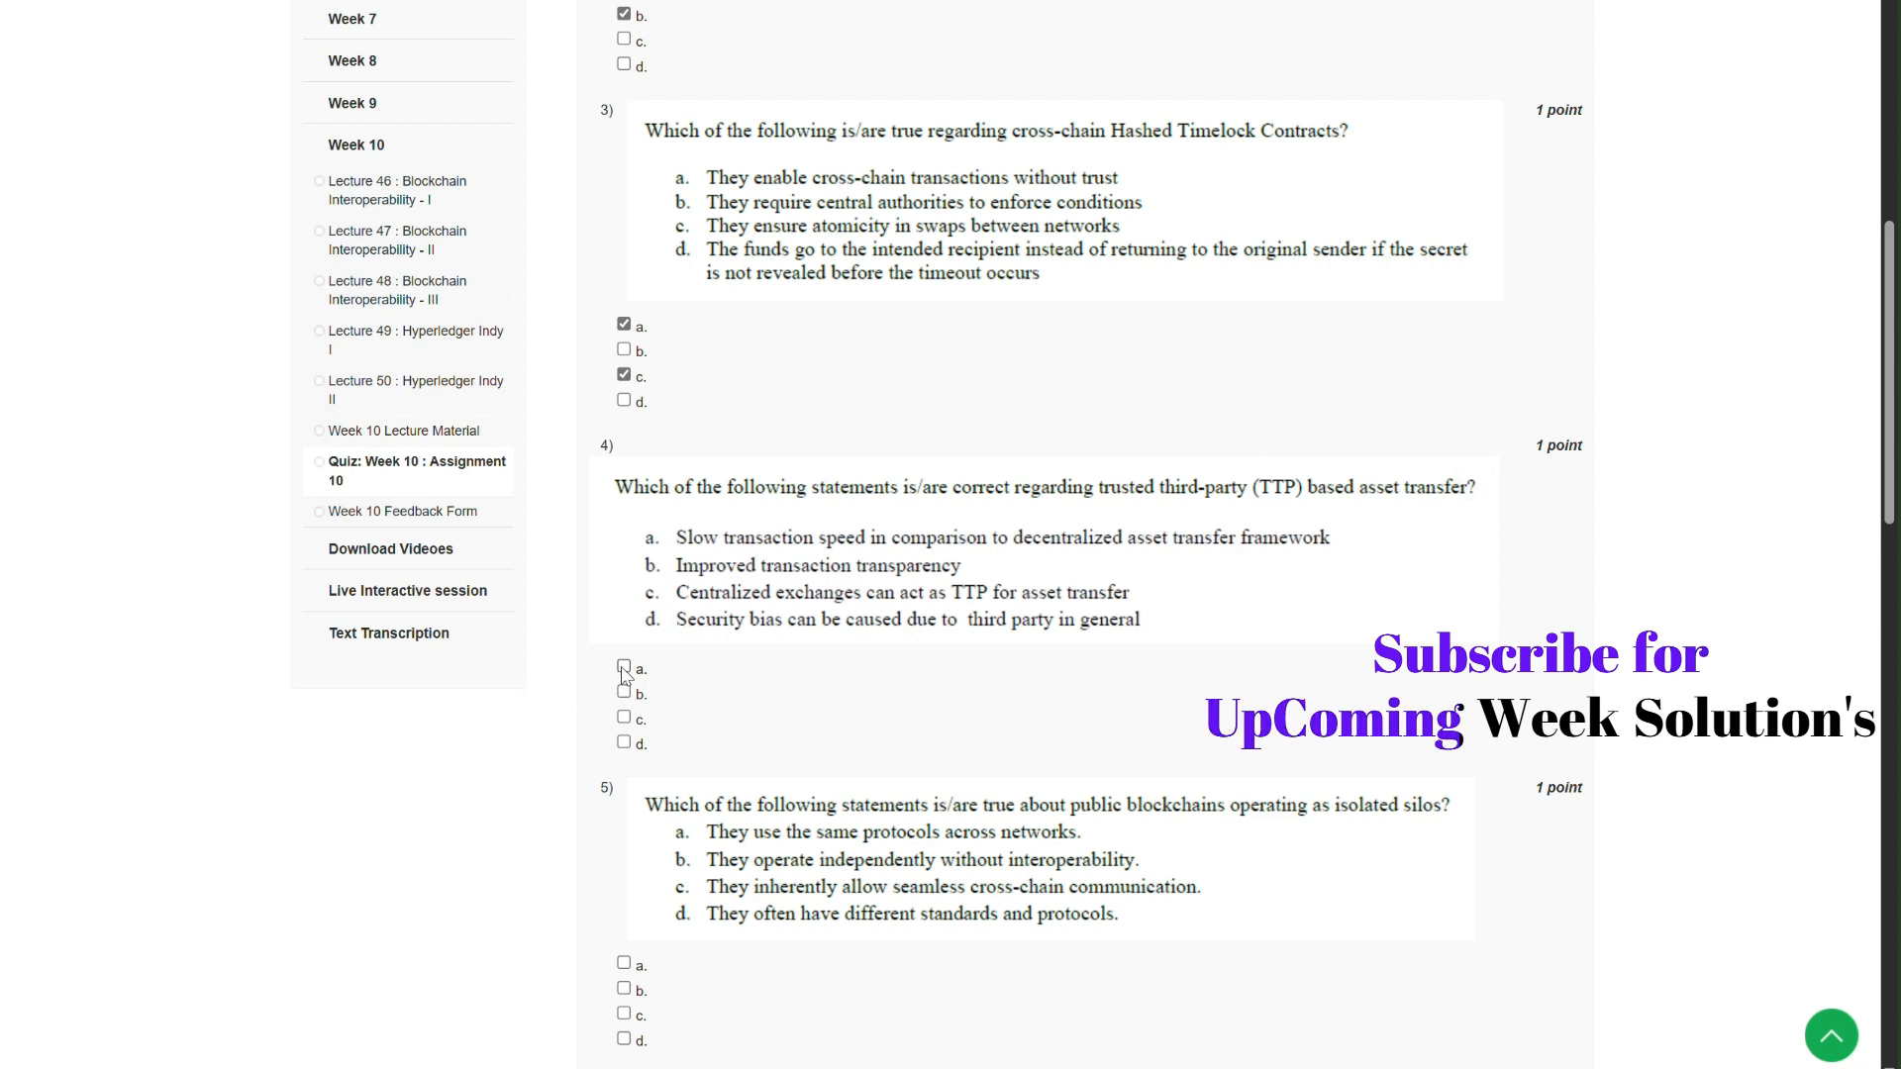
click(625, 668)
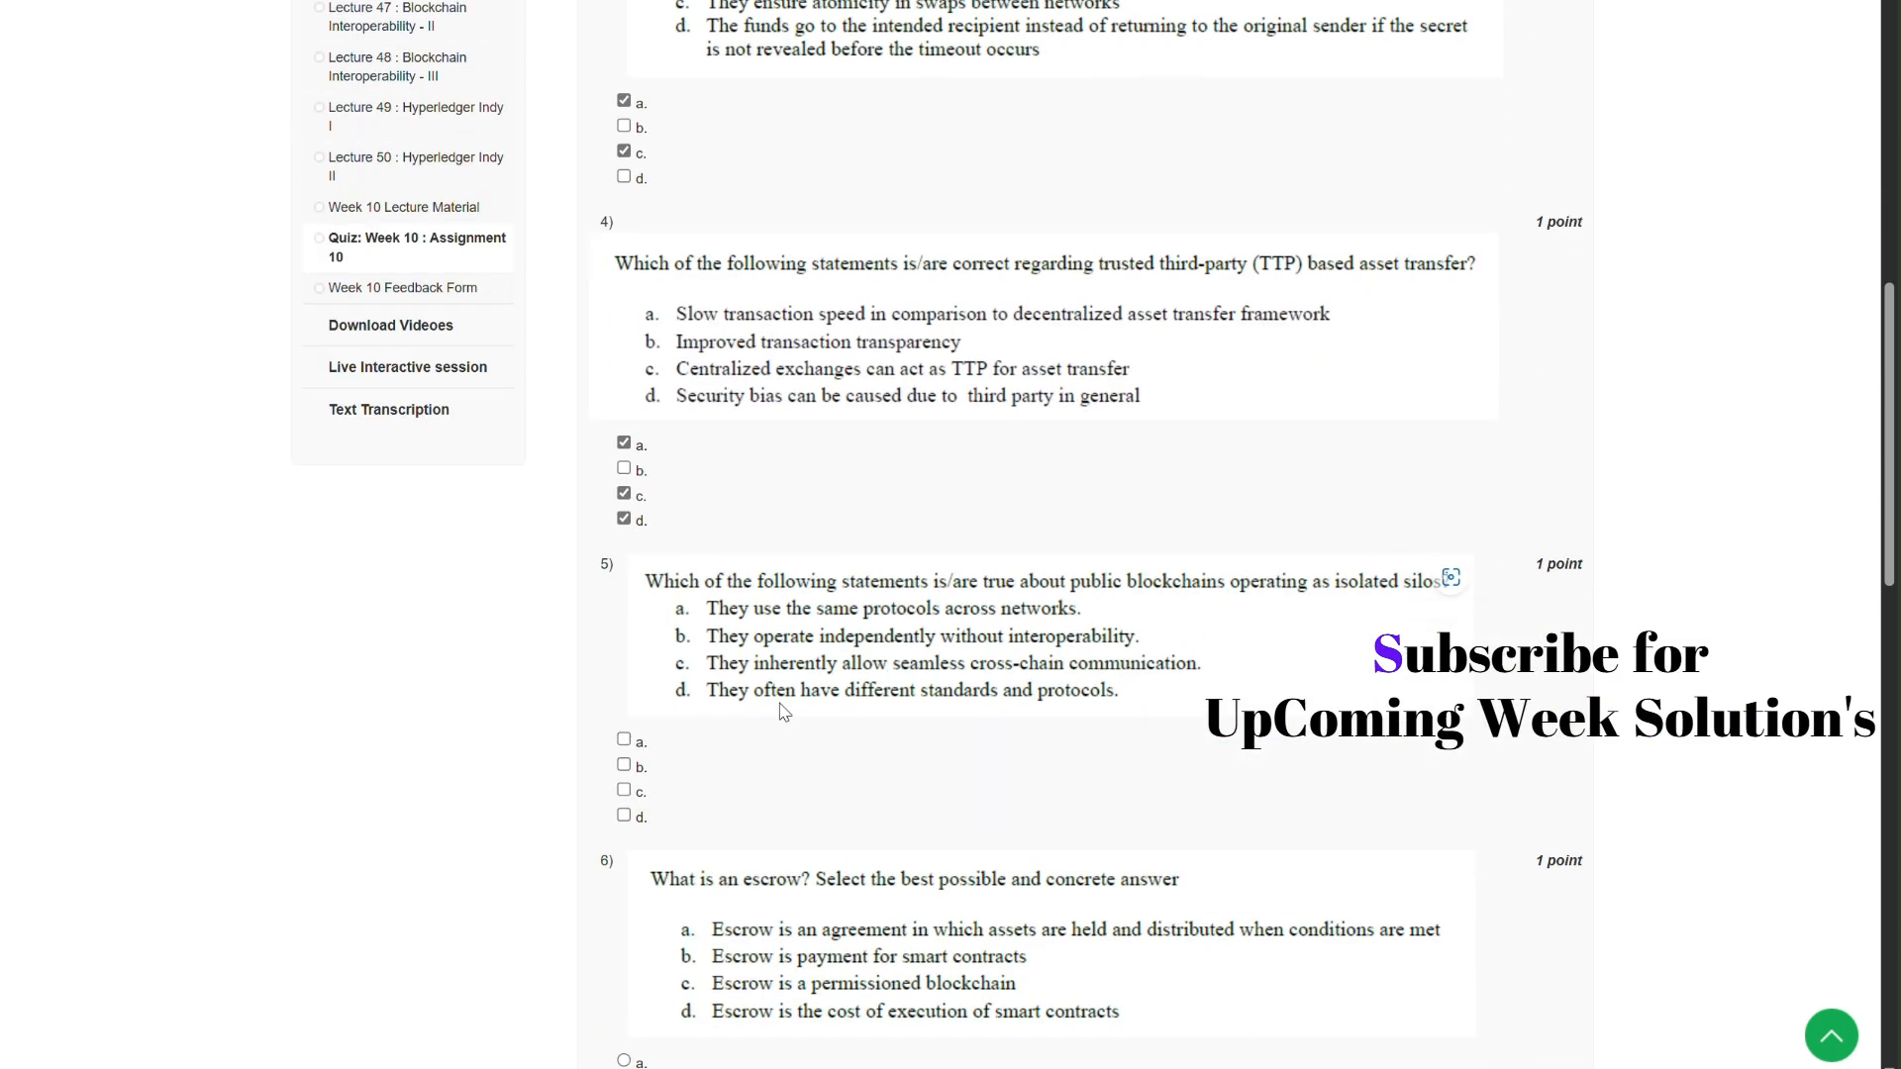
mouse_move(751, 603)
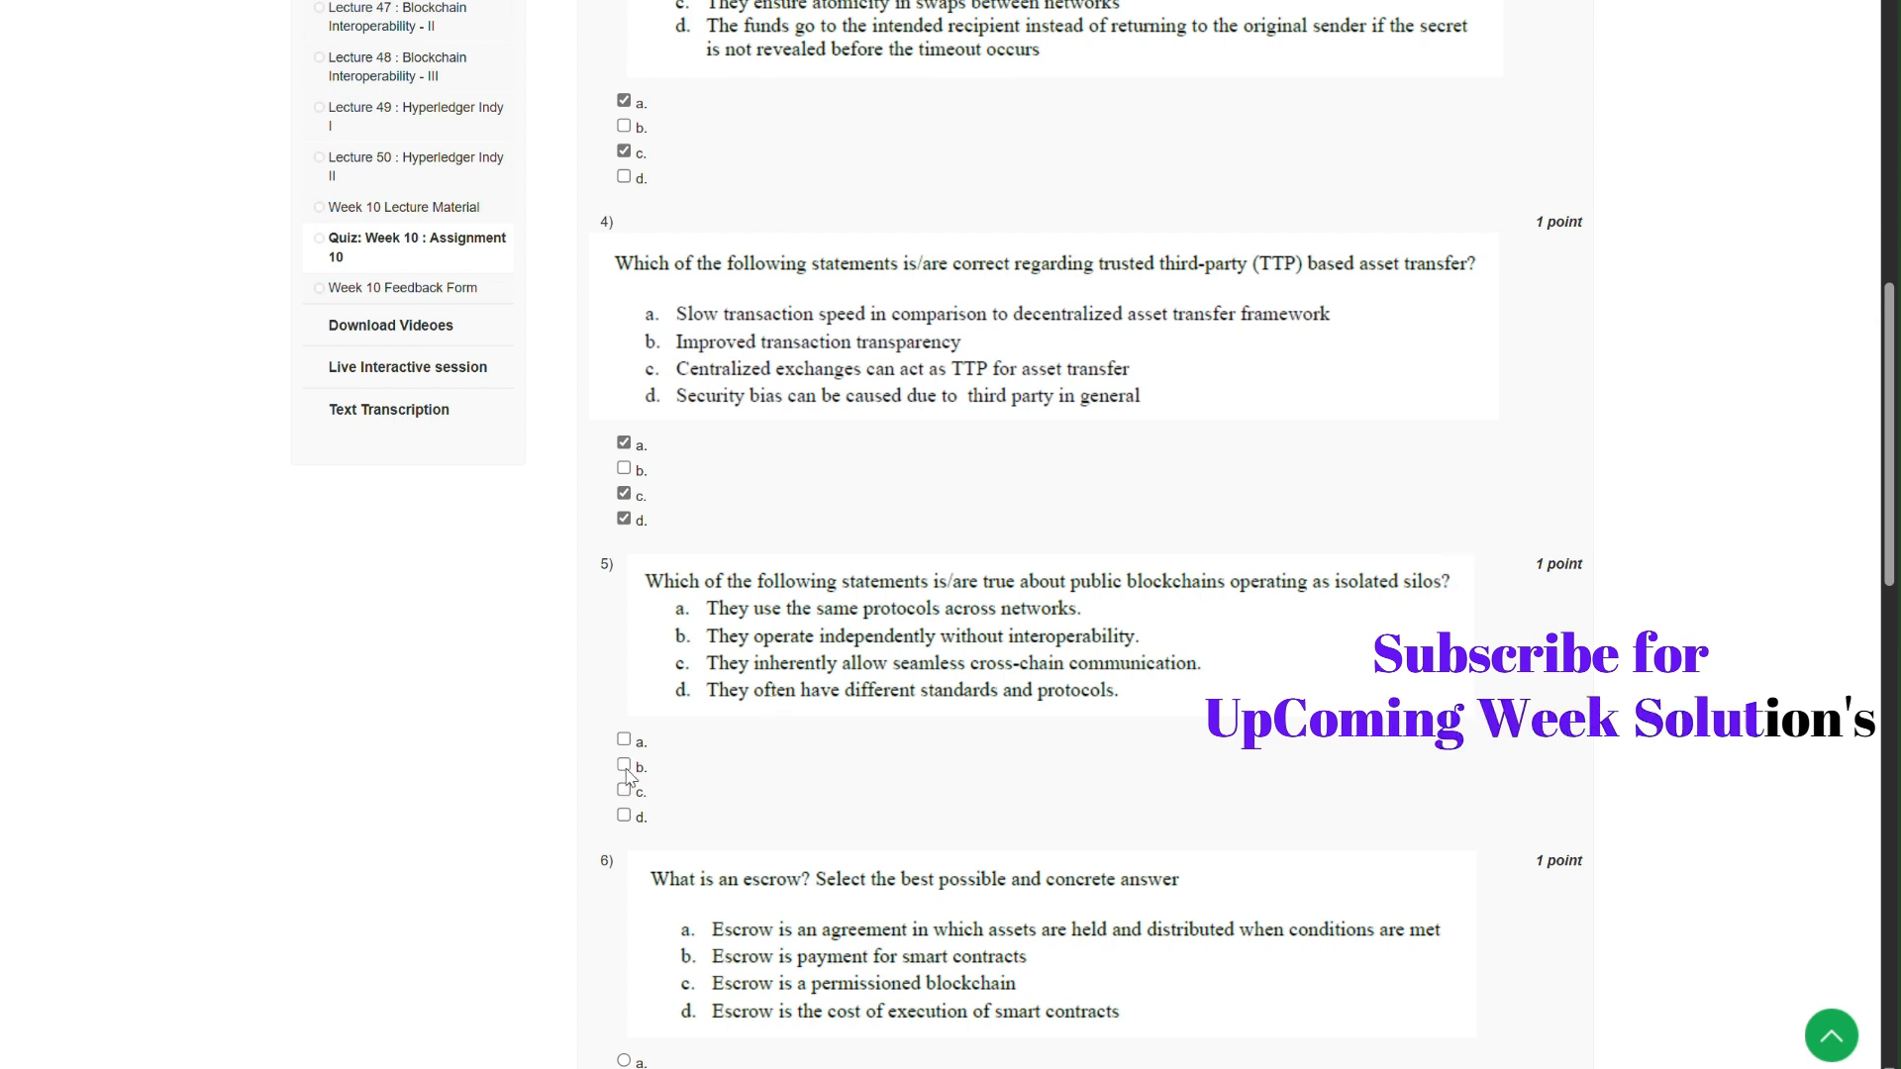
click(625, 766)
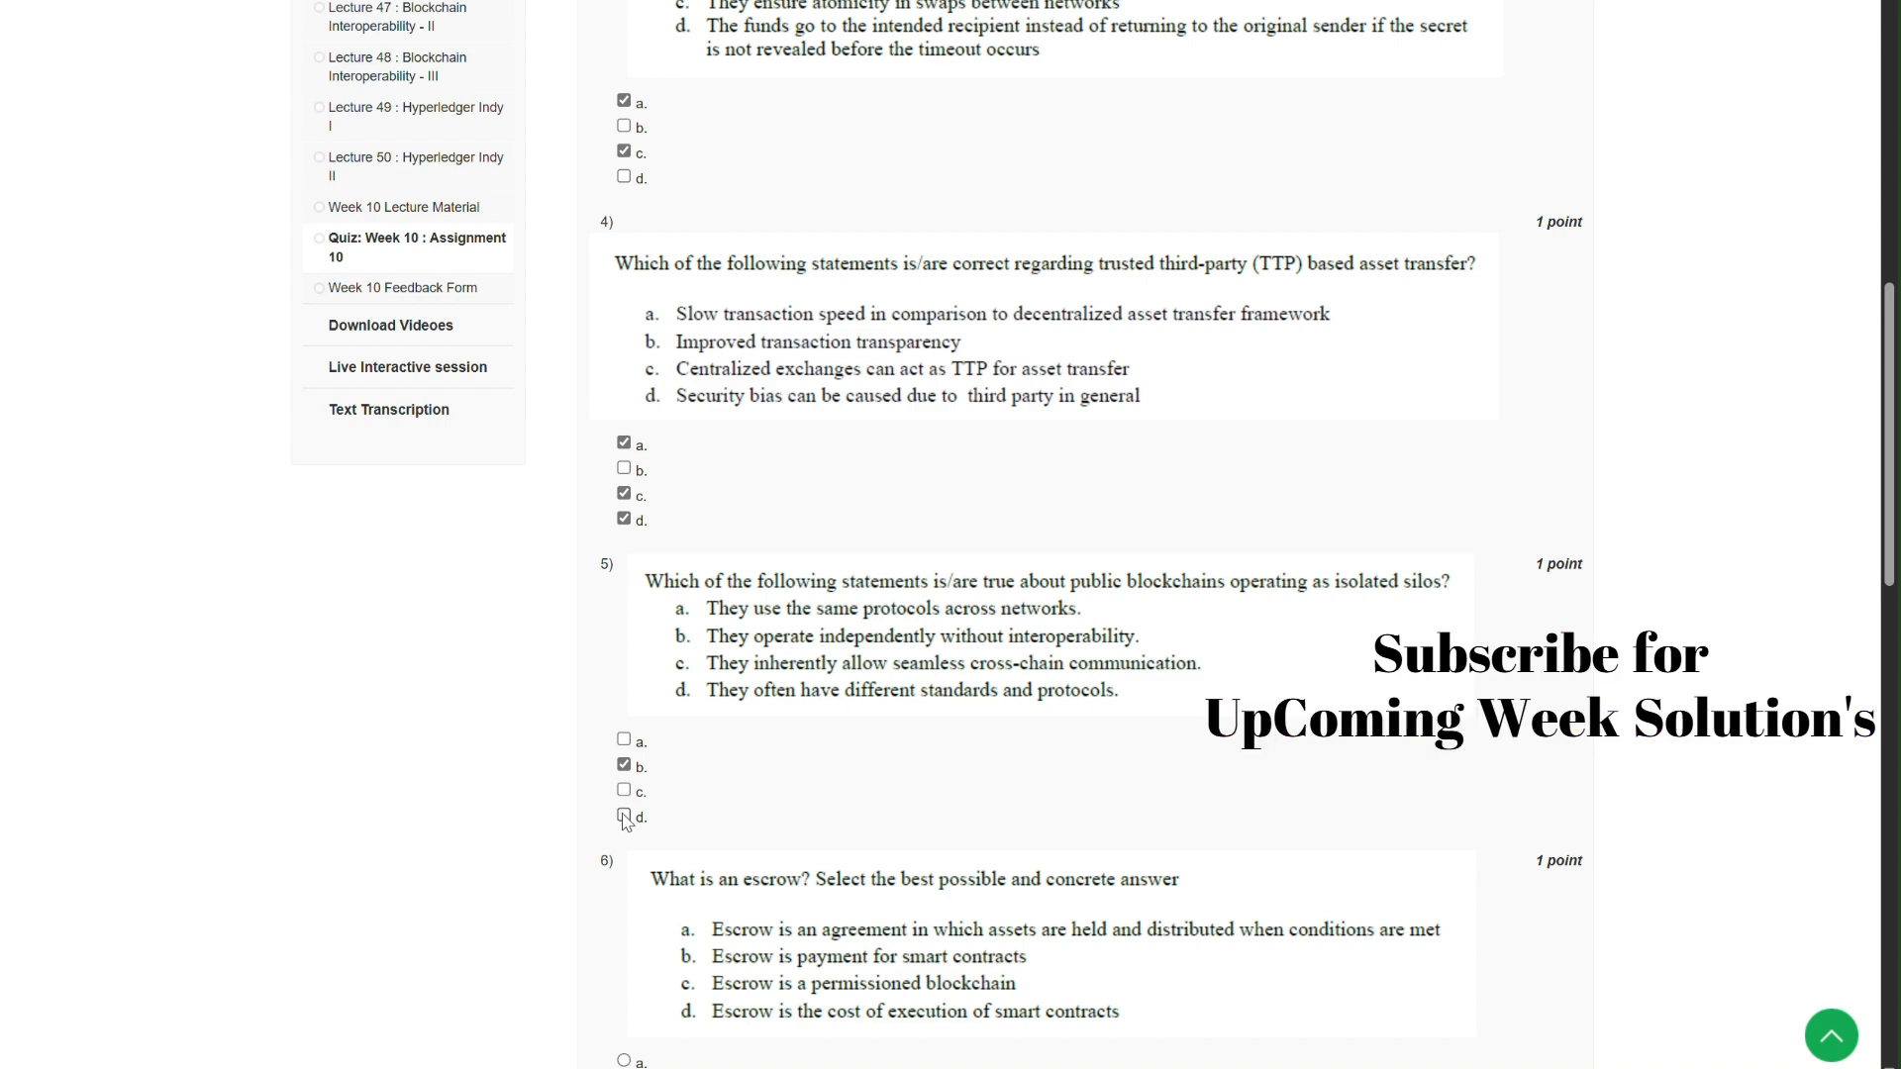
click(623, 814)
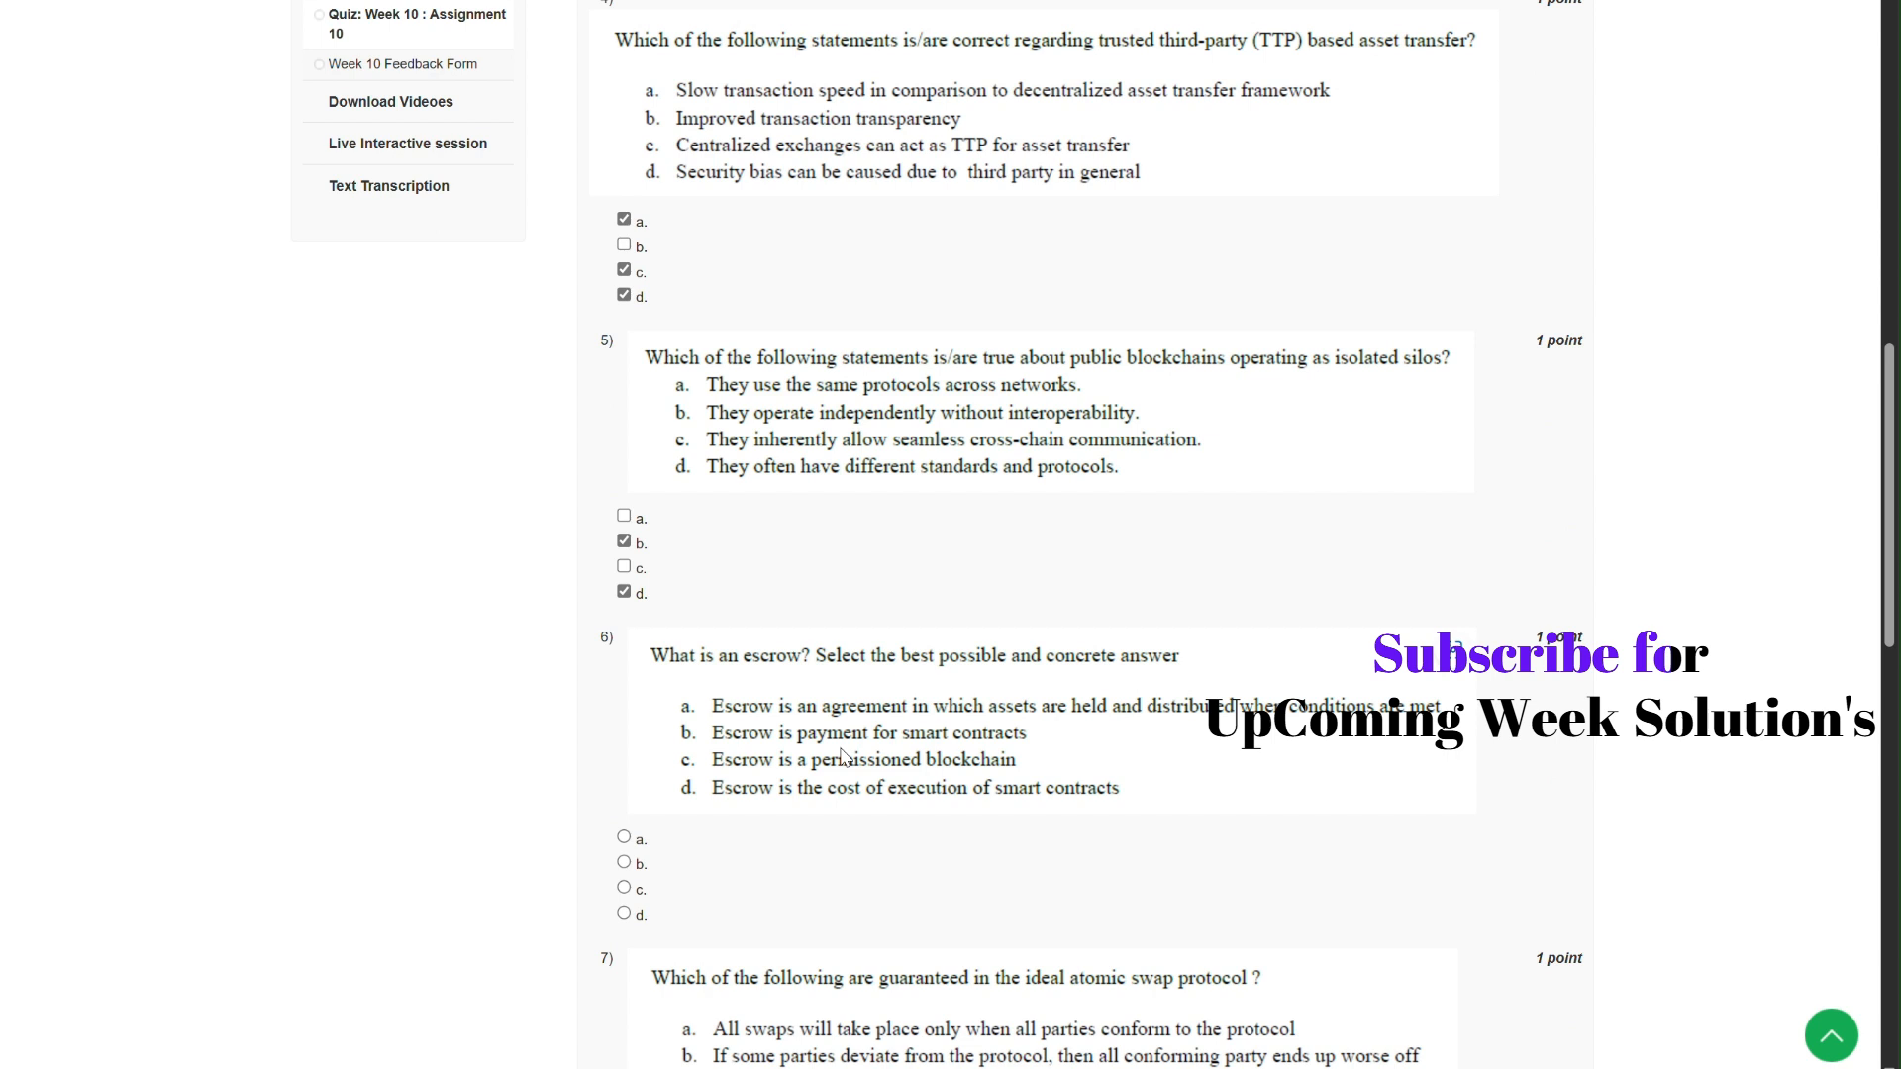
- Choose a for question 6, tick a, c for question 7 and a, b, c for question 8
scroll(down, 3)
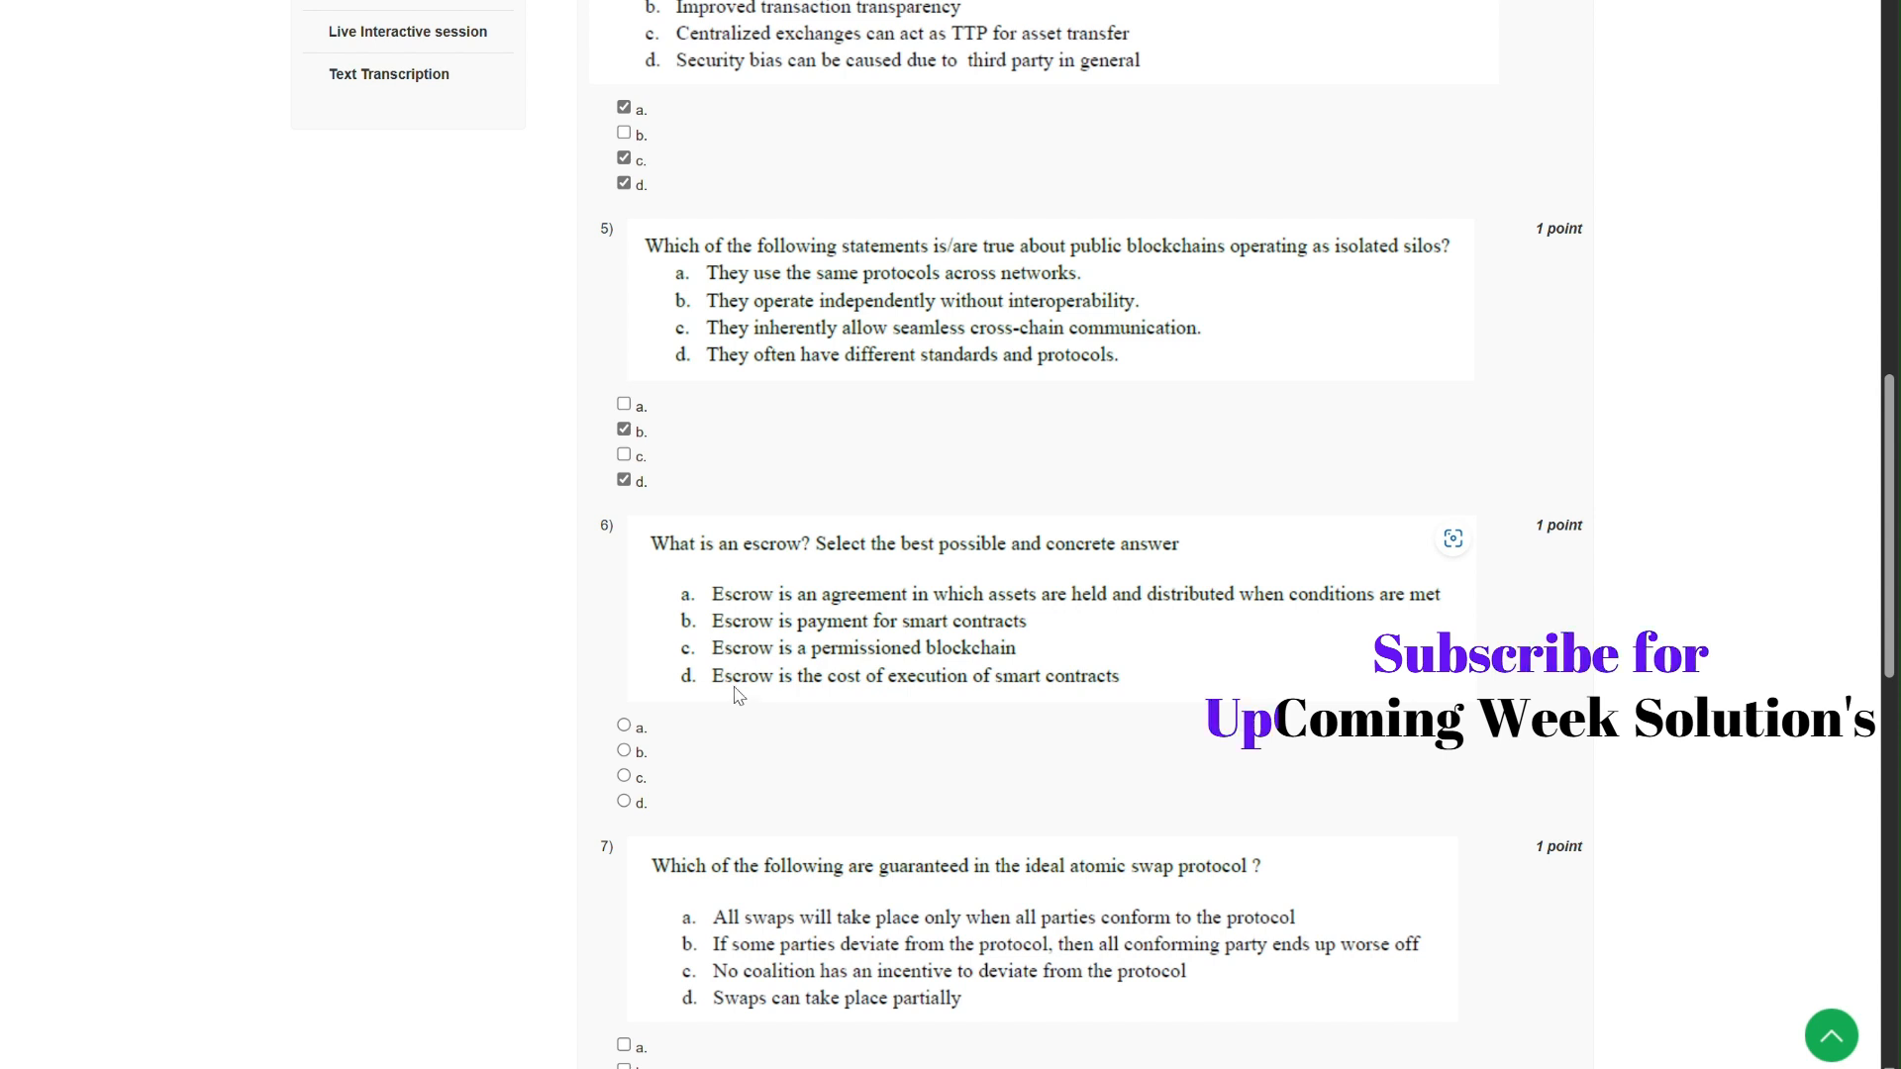
click(623, 725)
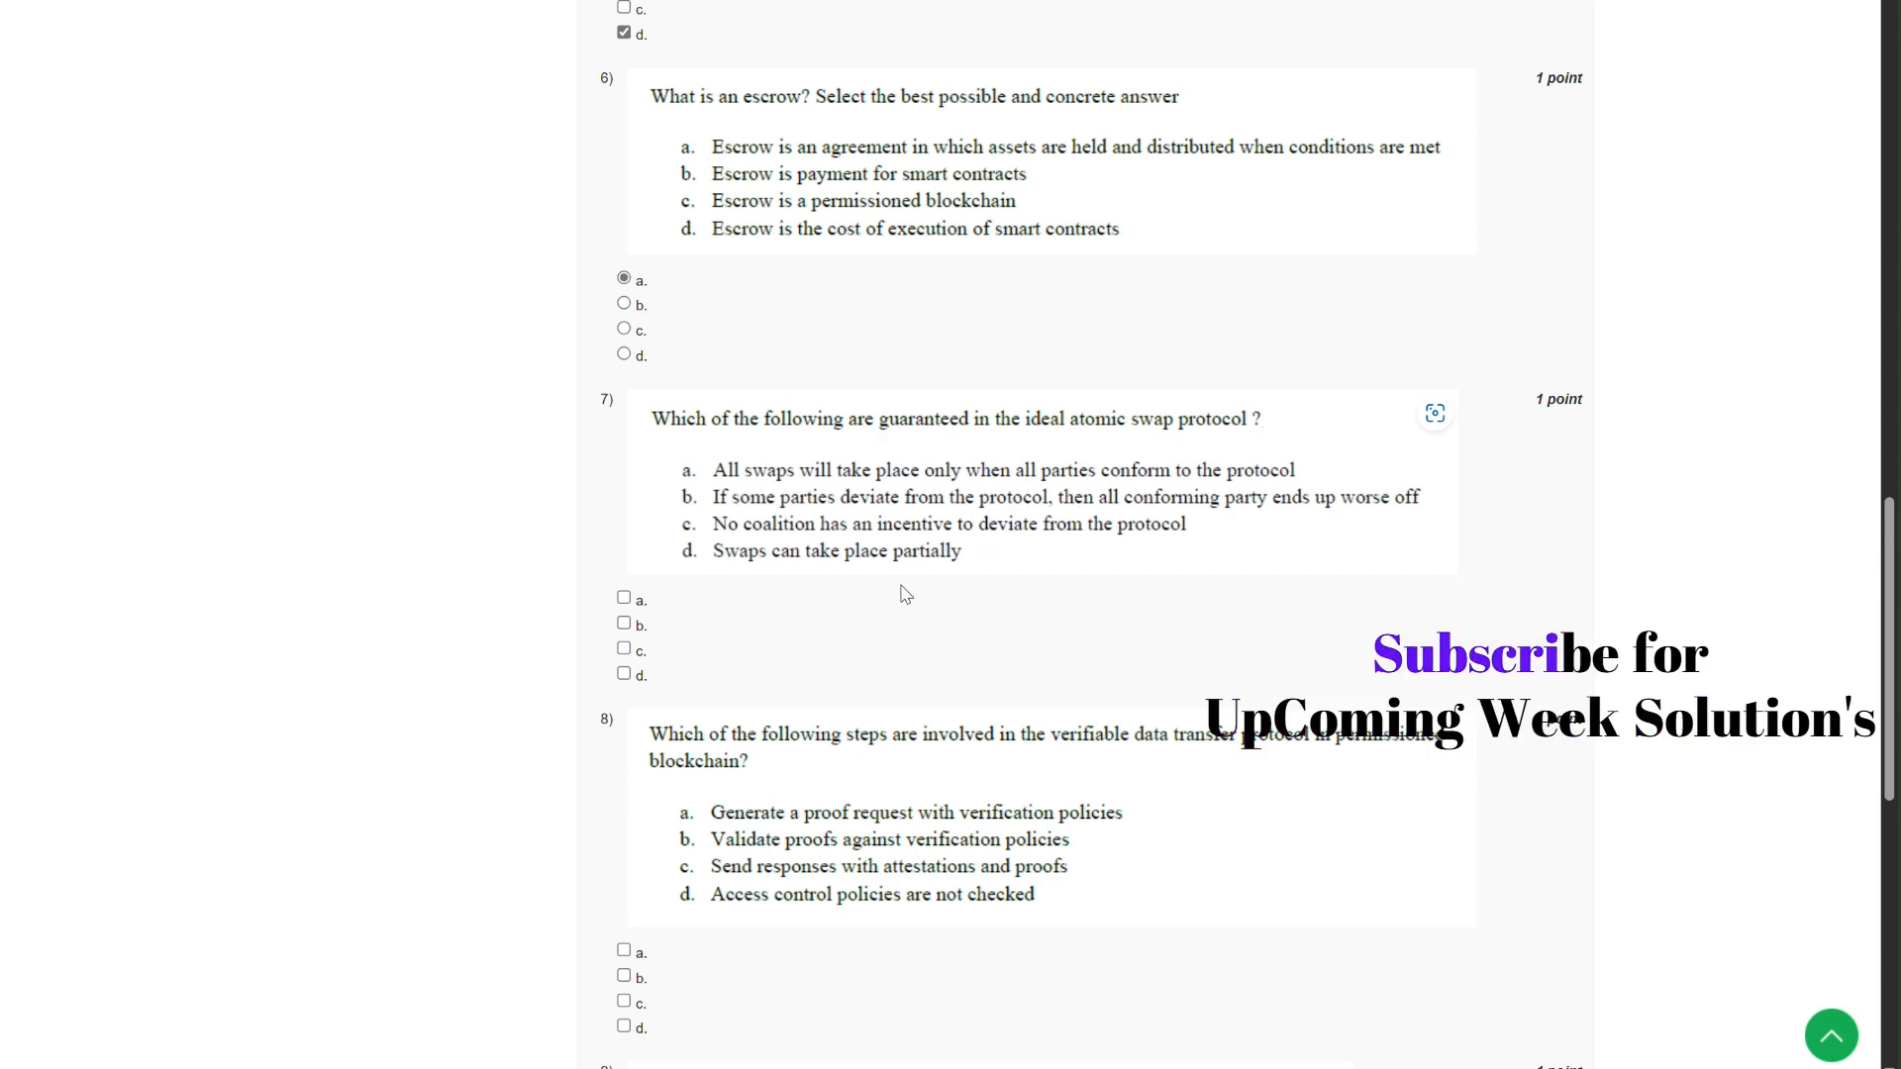
click(623, 596)
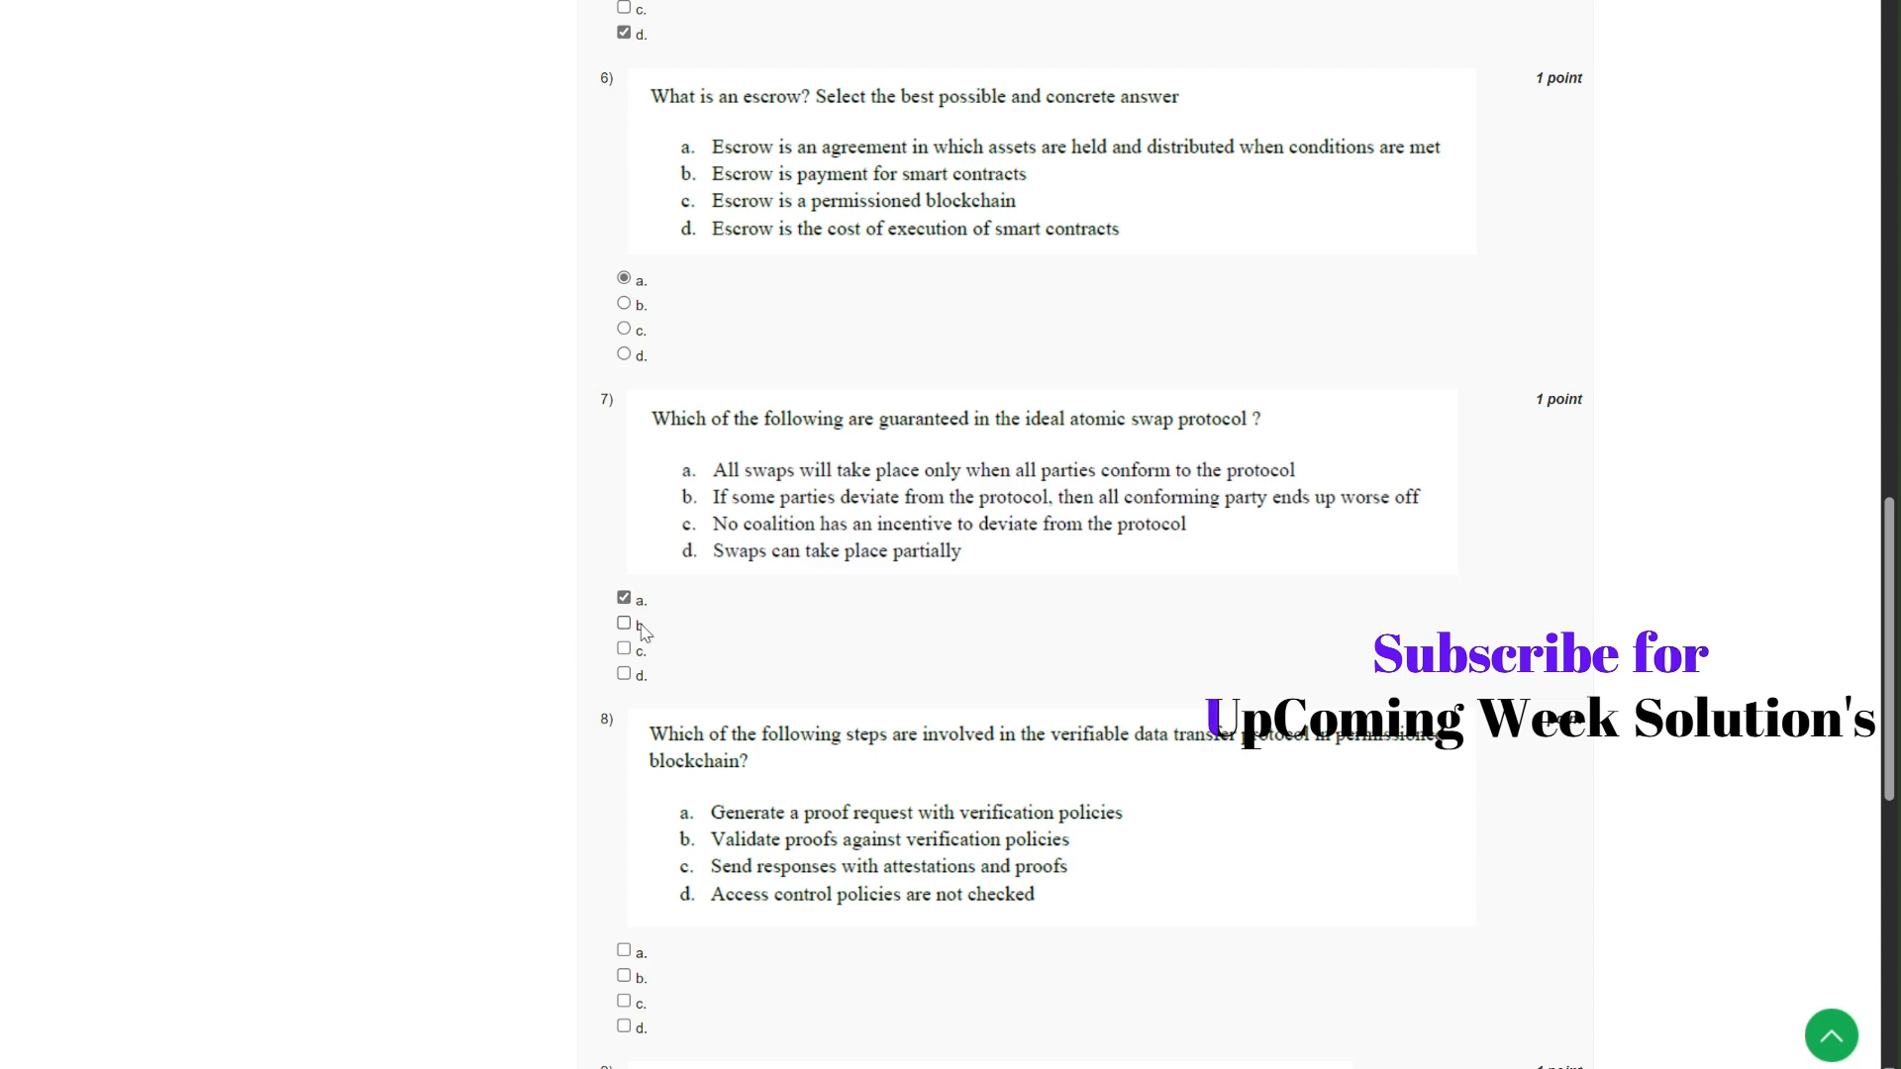
scroll(down, 3)
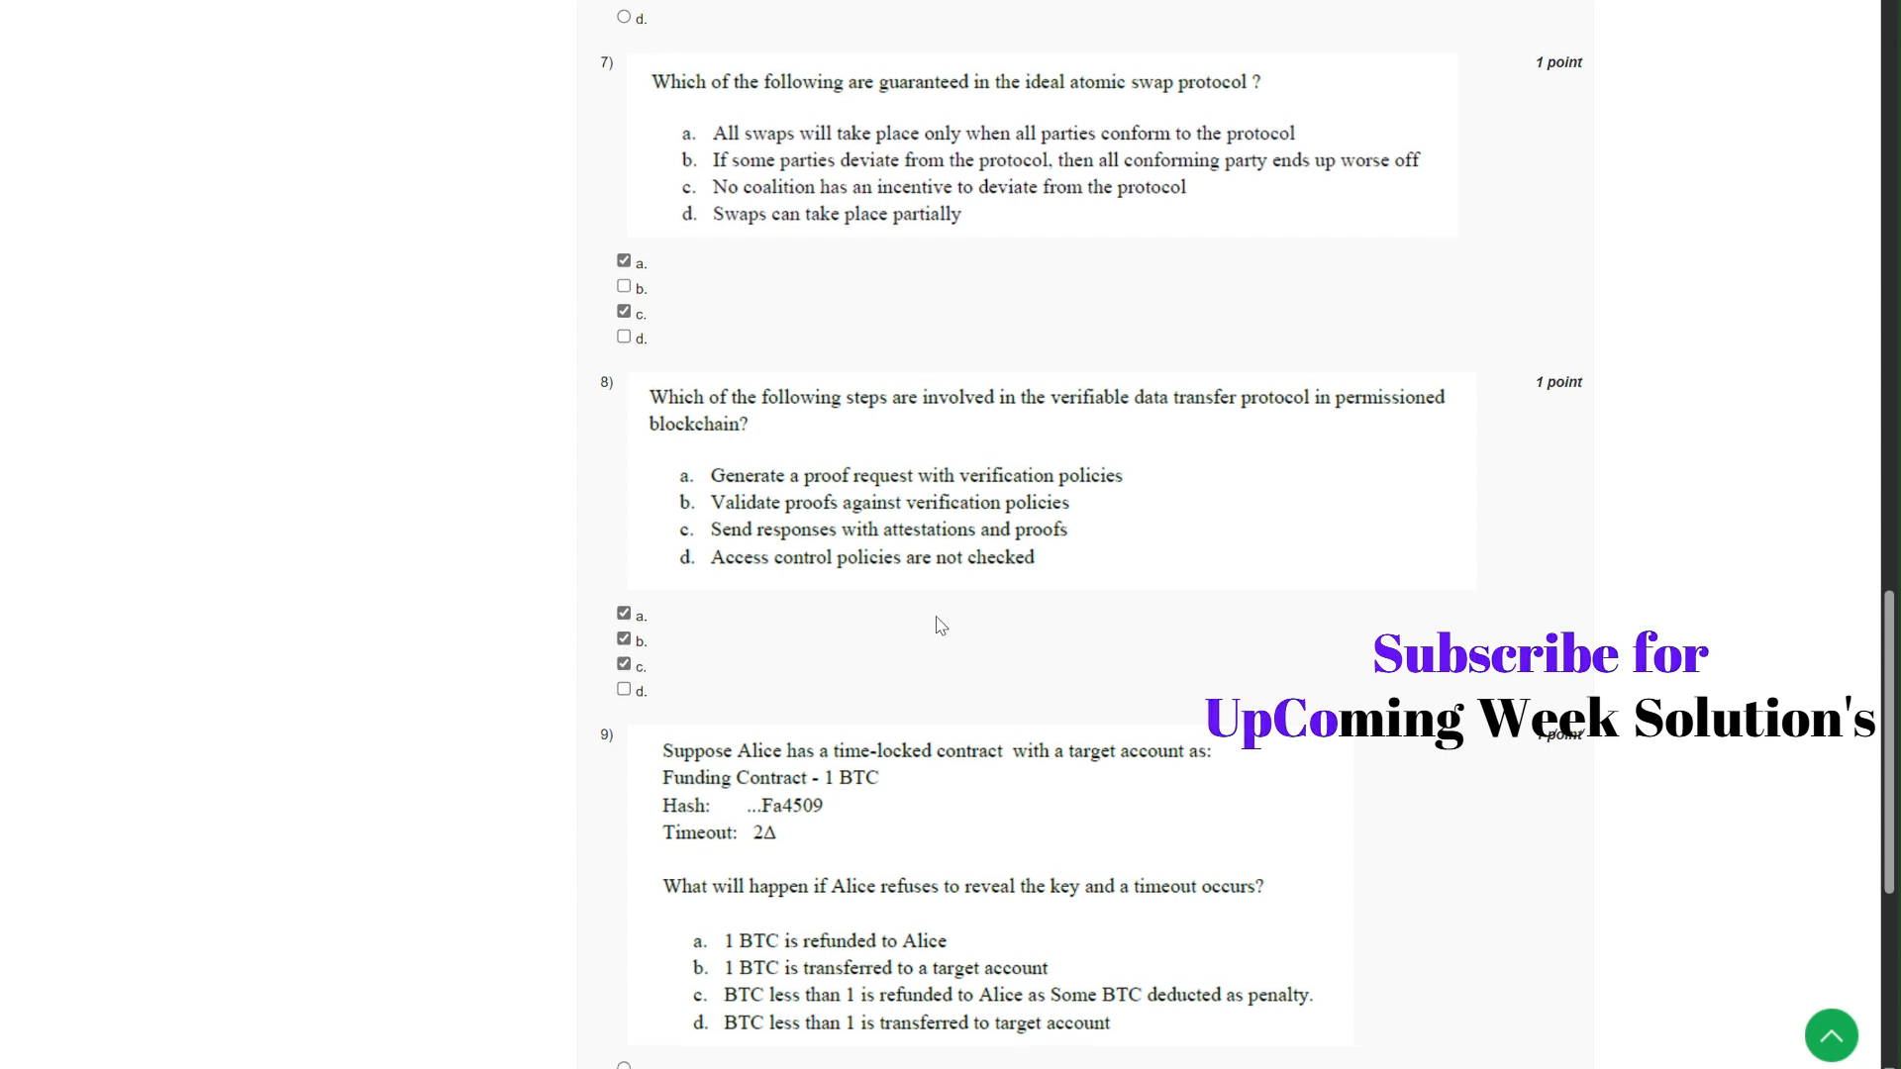
- Select option a for questions 9 and 10
scroll(down, 3)
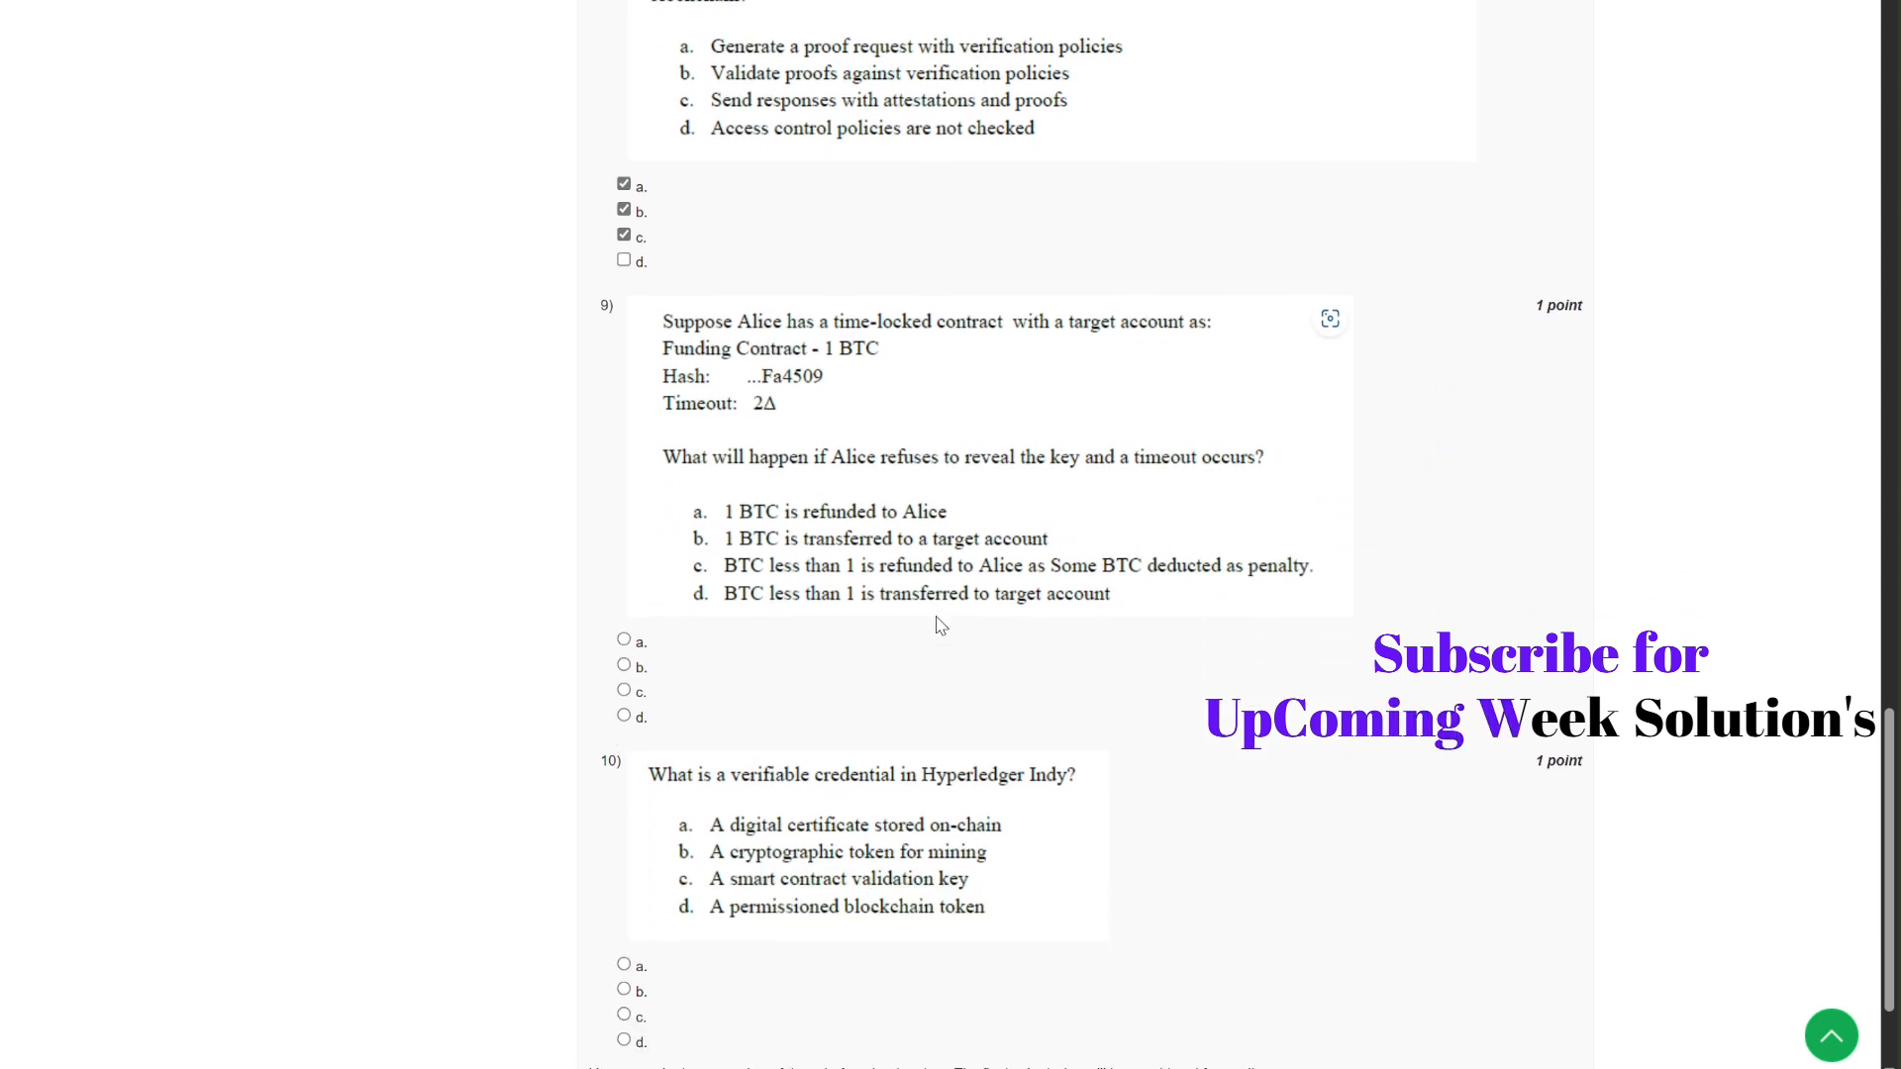
scroll(down, 3)
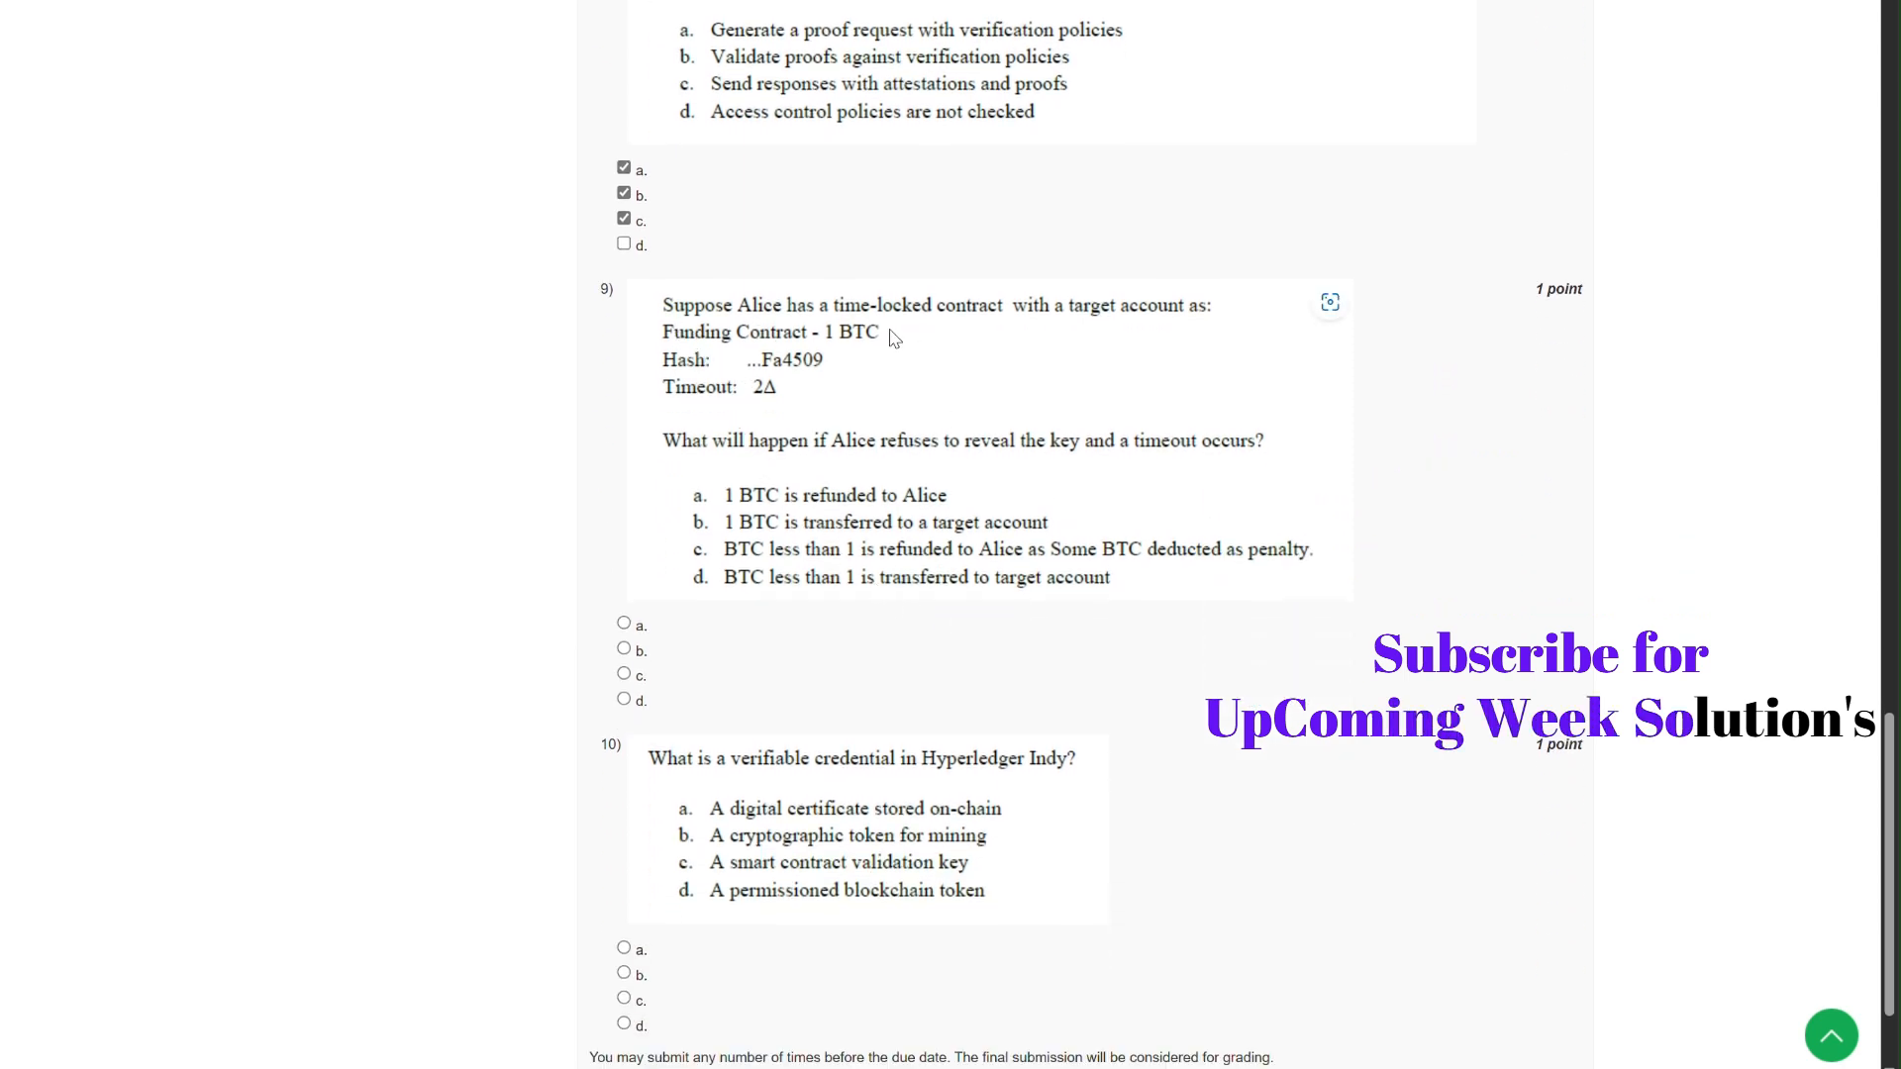
mouse_move(788, 455)
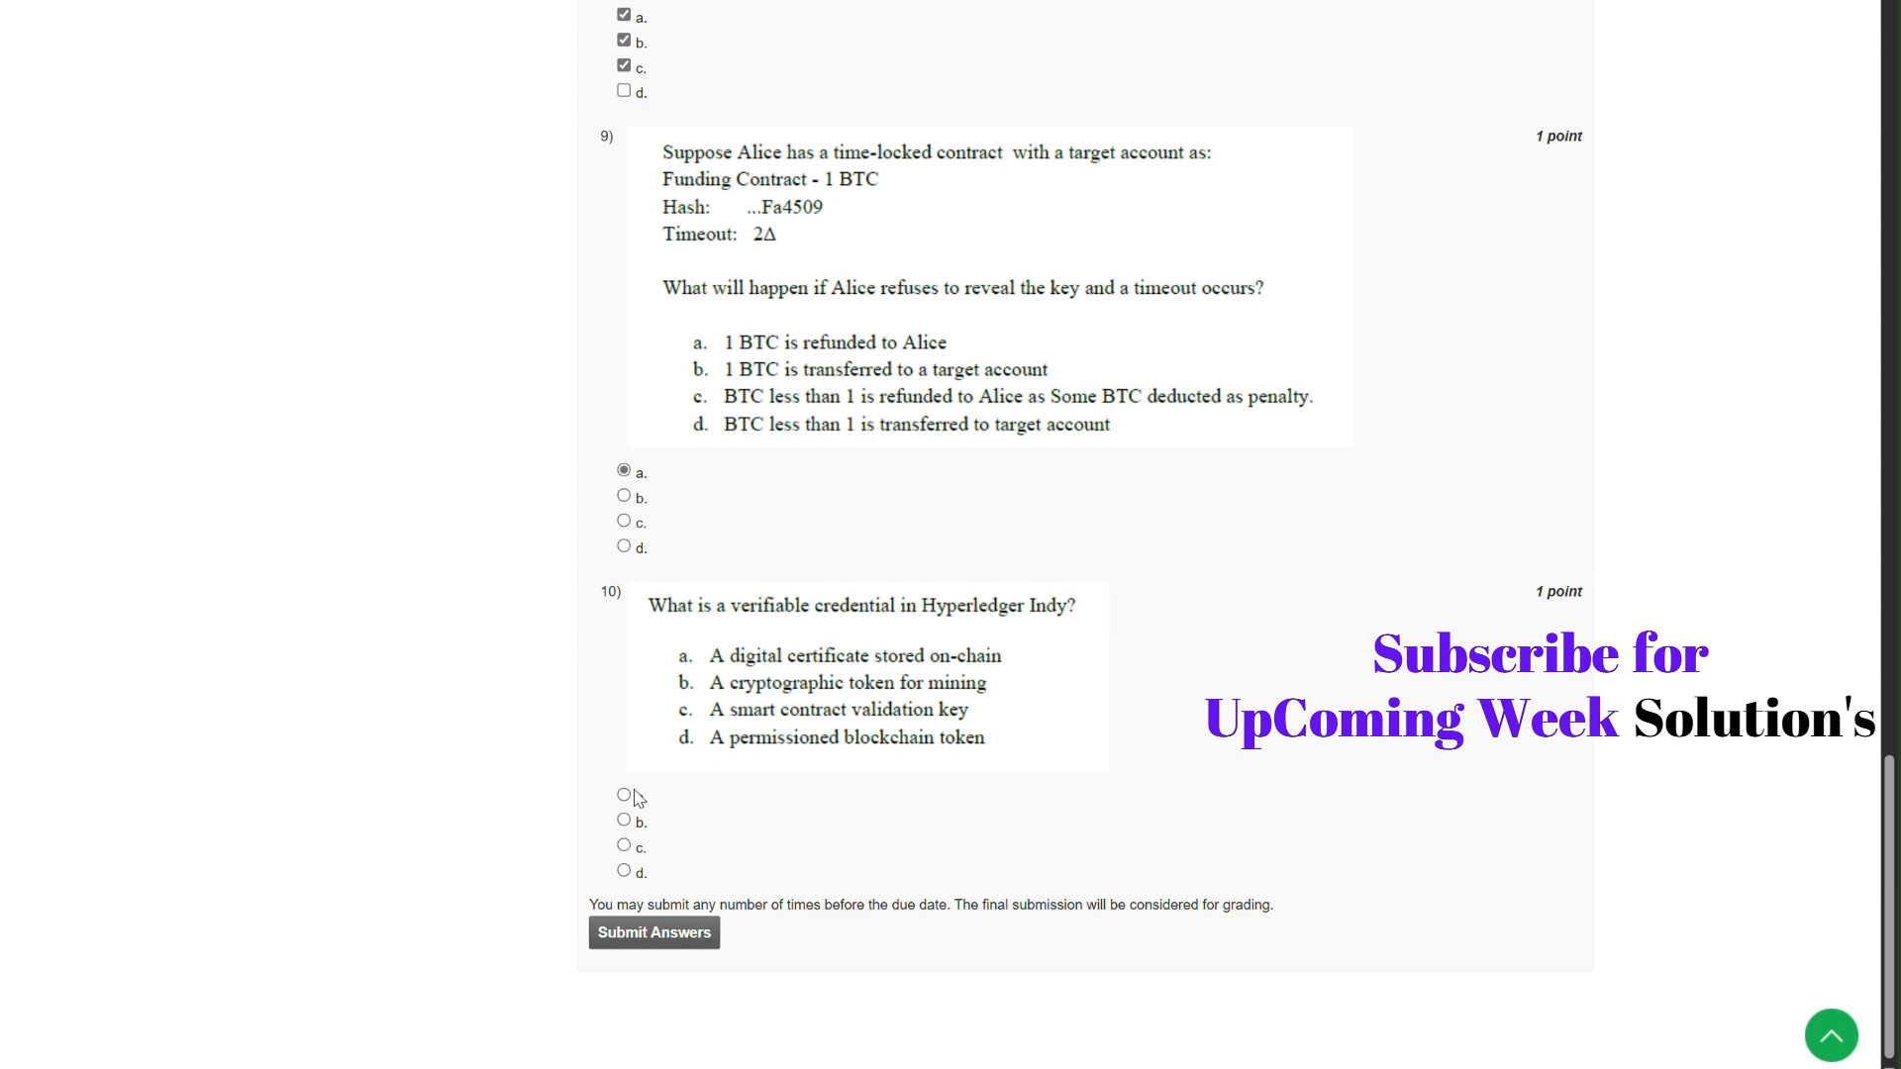
click(625, 796)
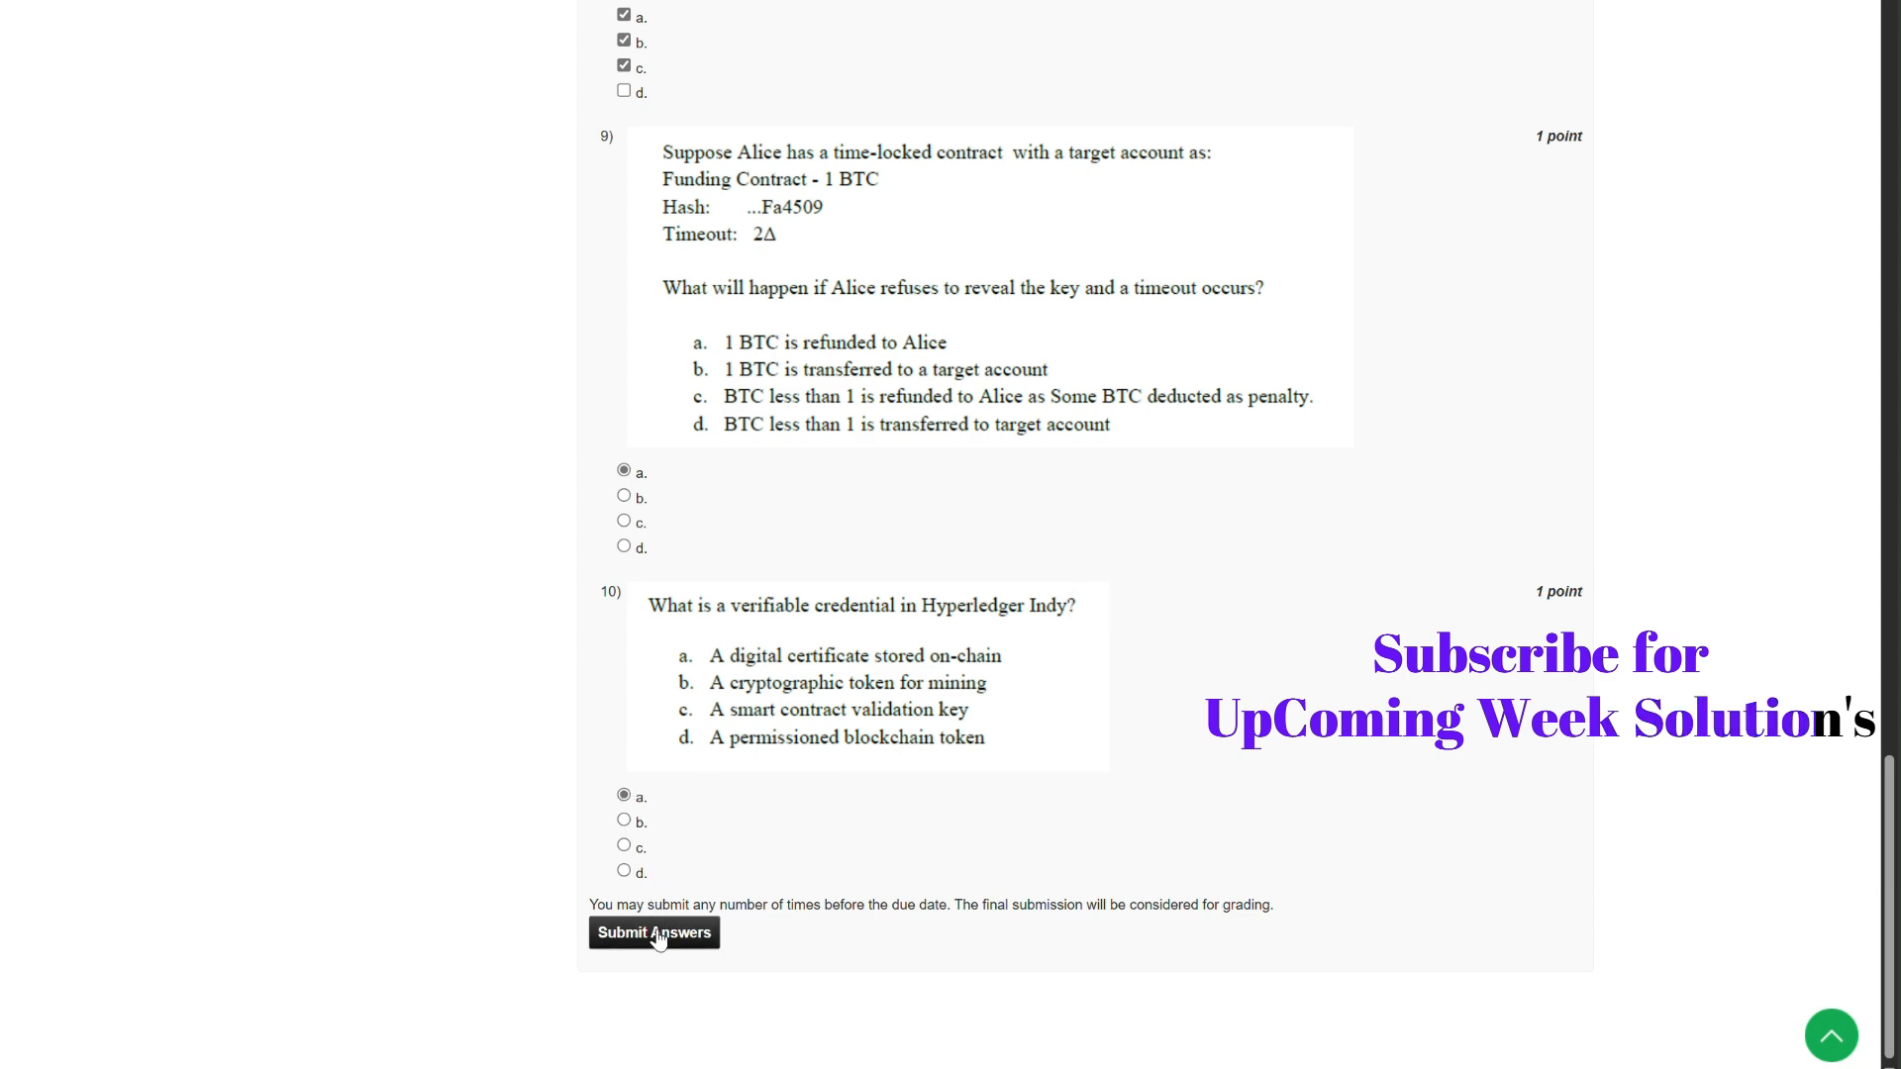
- Submit the Week 10 assignment answers and close the 'Thank You!!' popup
click(653, 933)
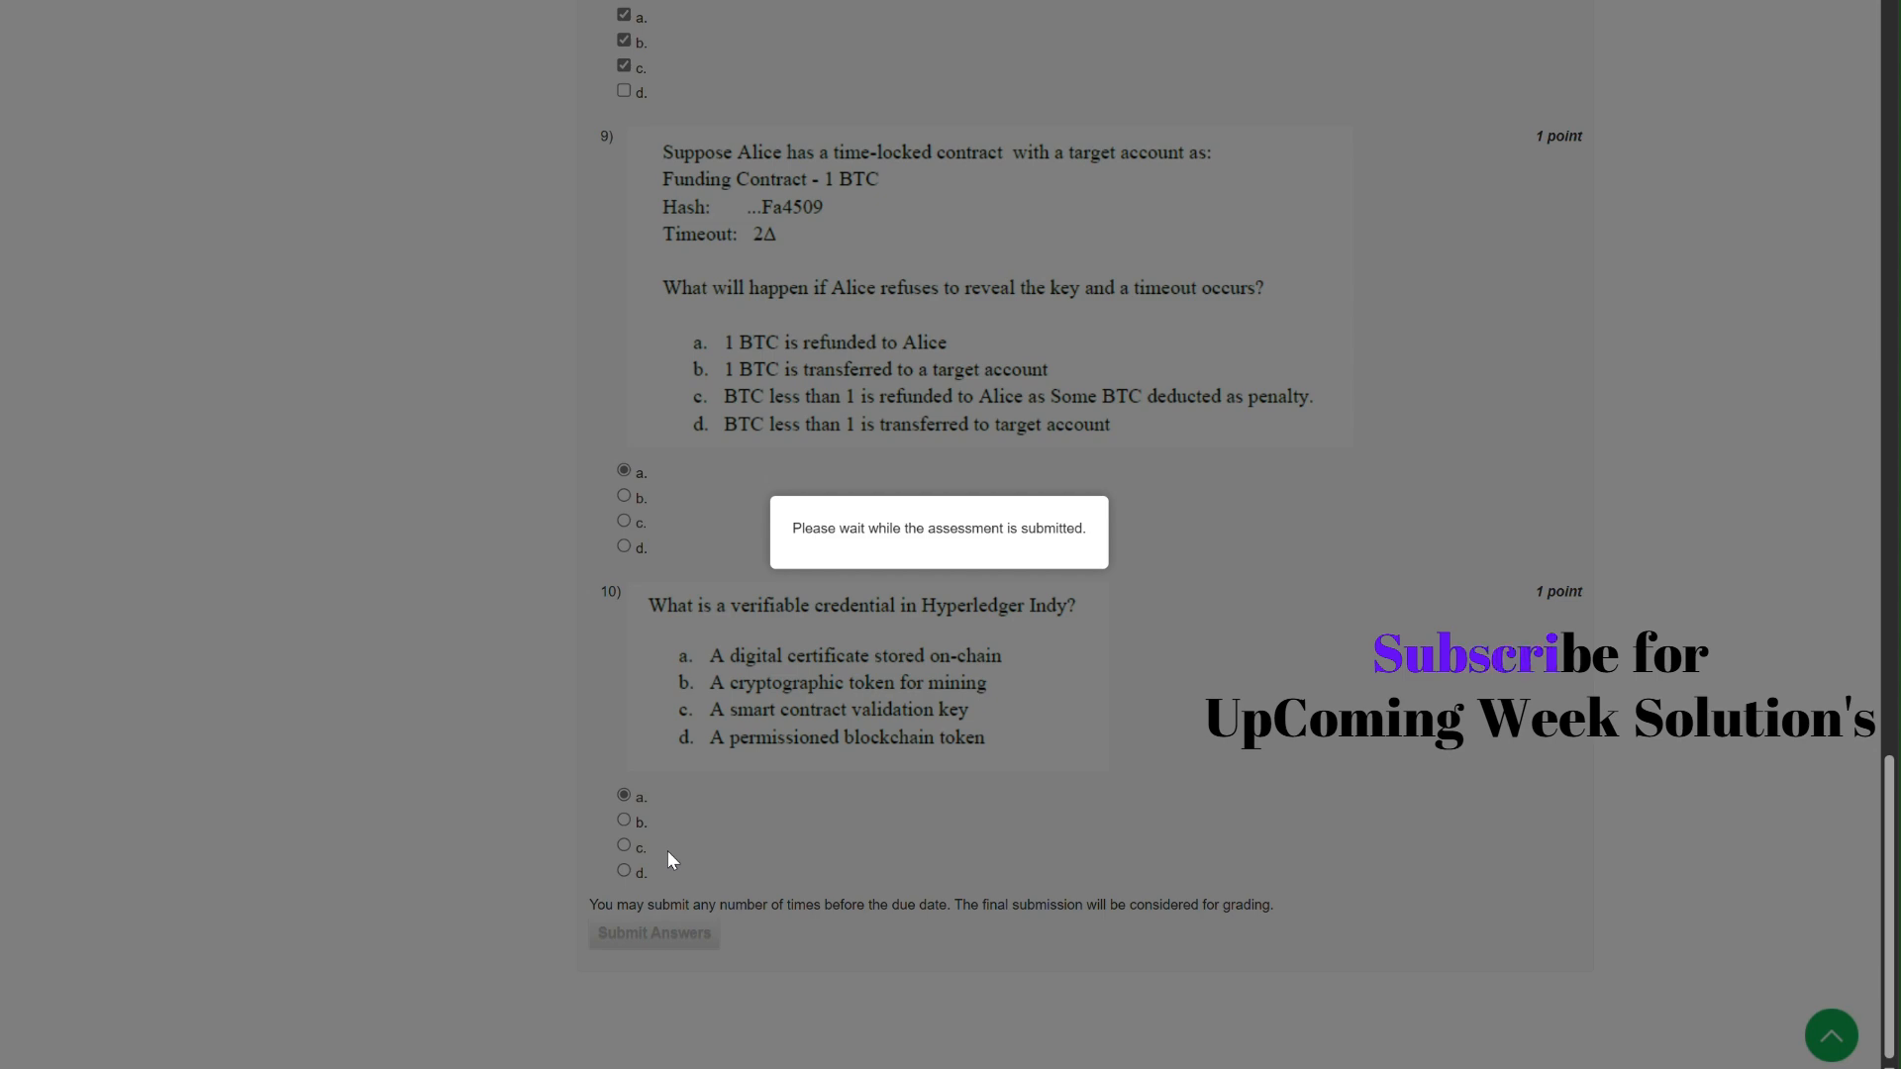
click(652, 934)
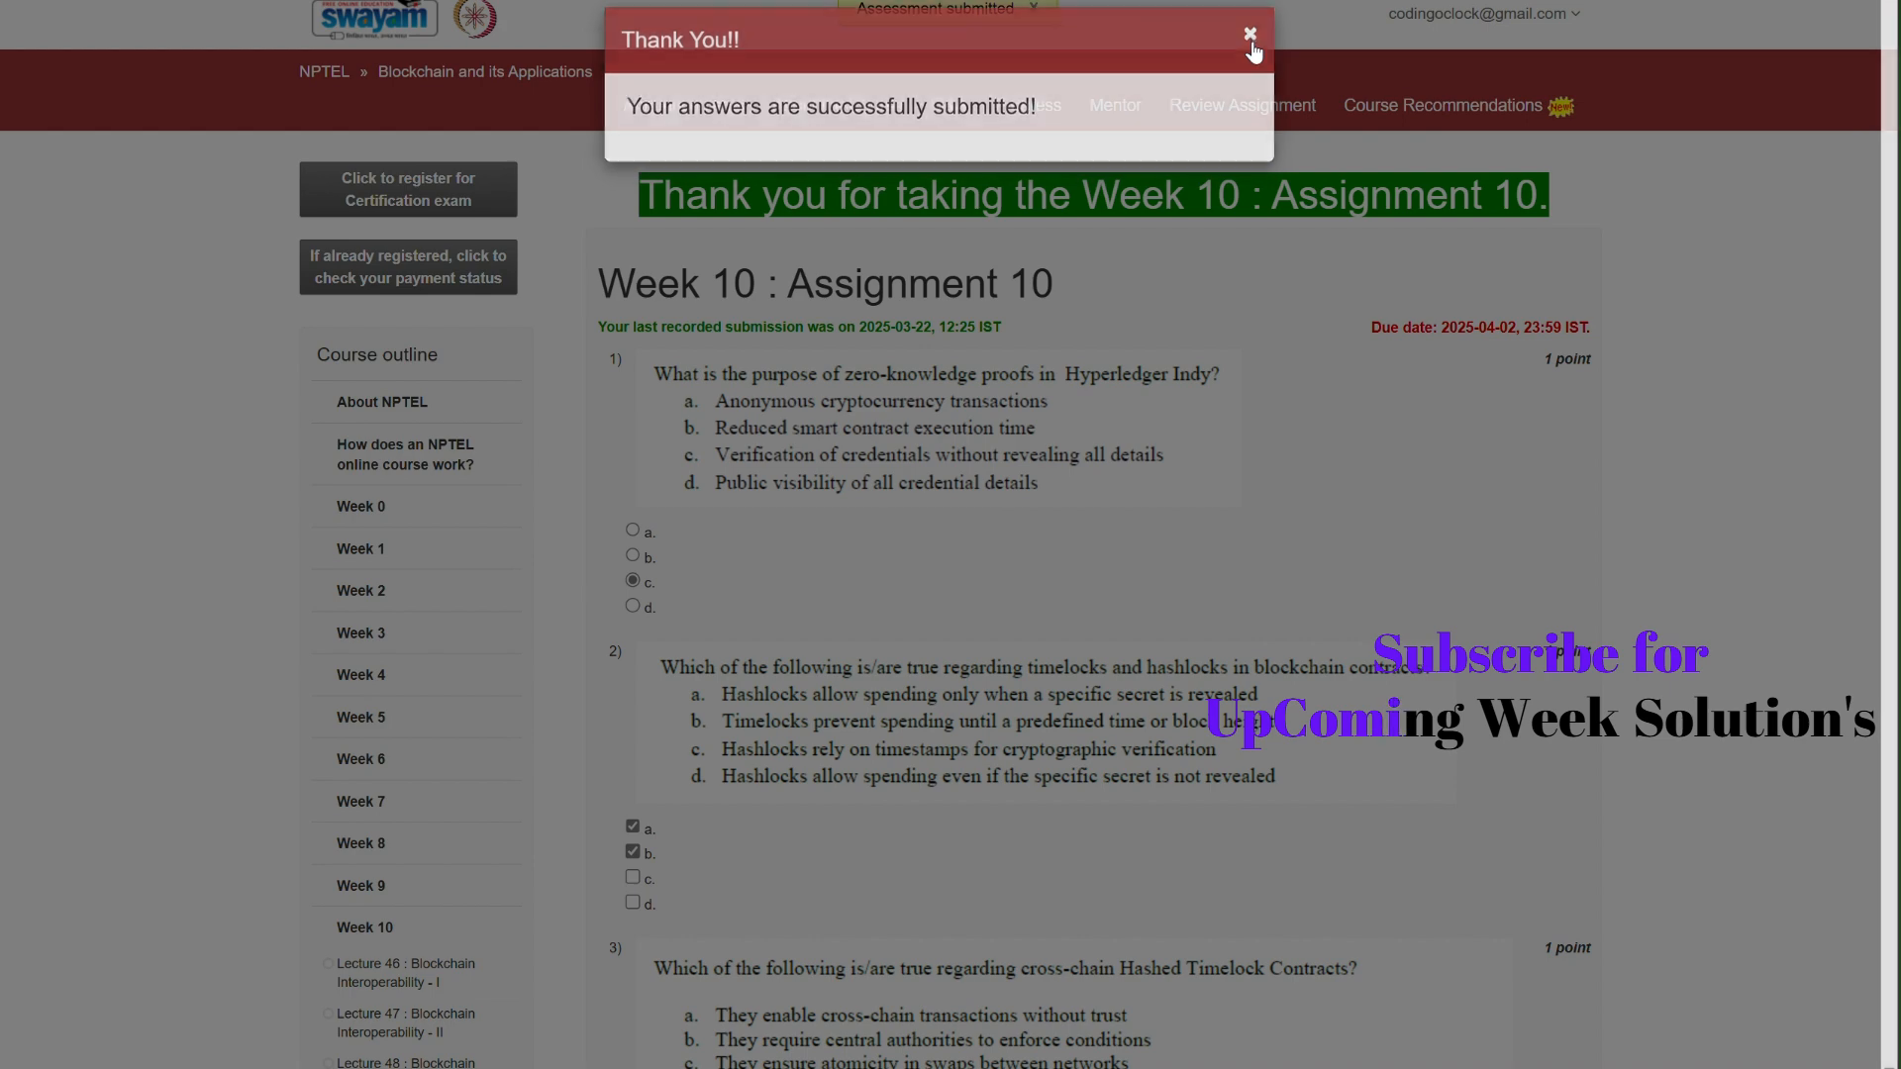
click(1249, 32)
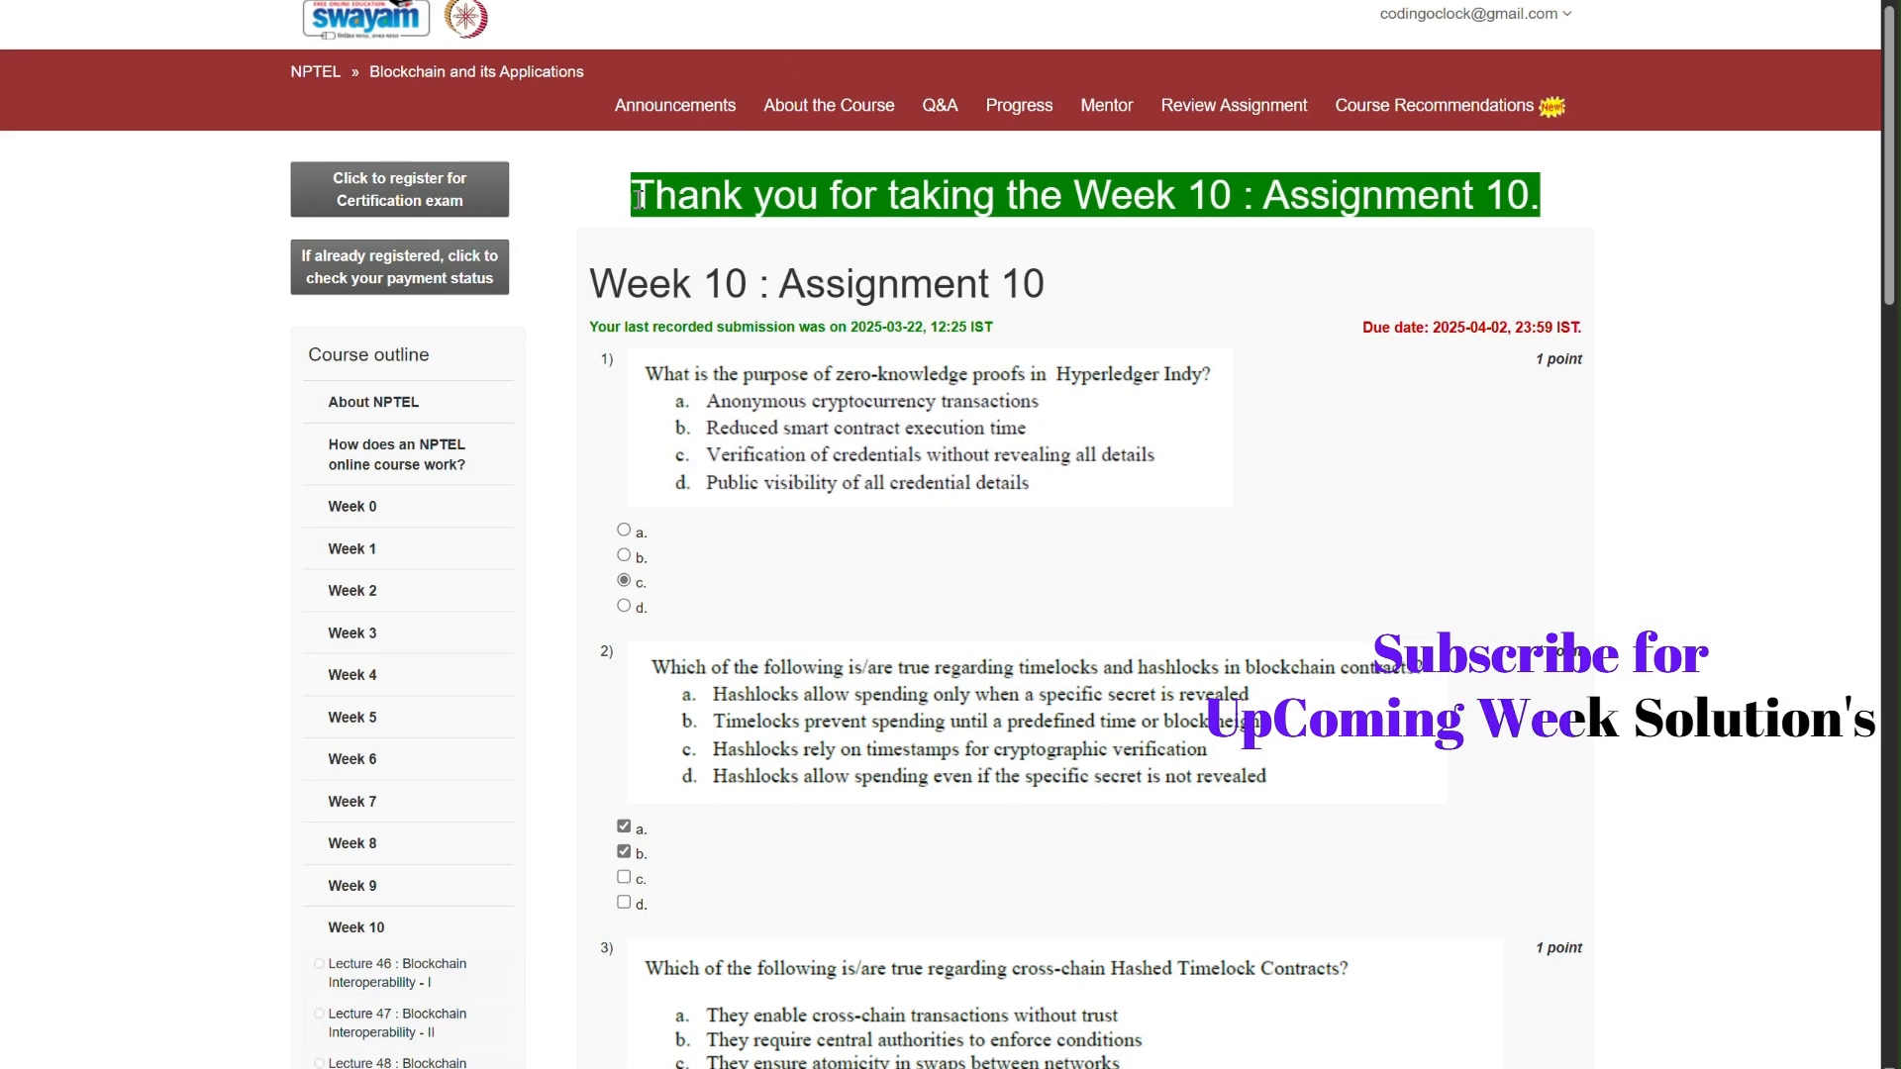